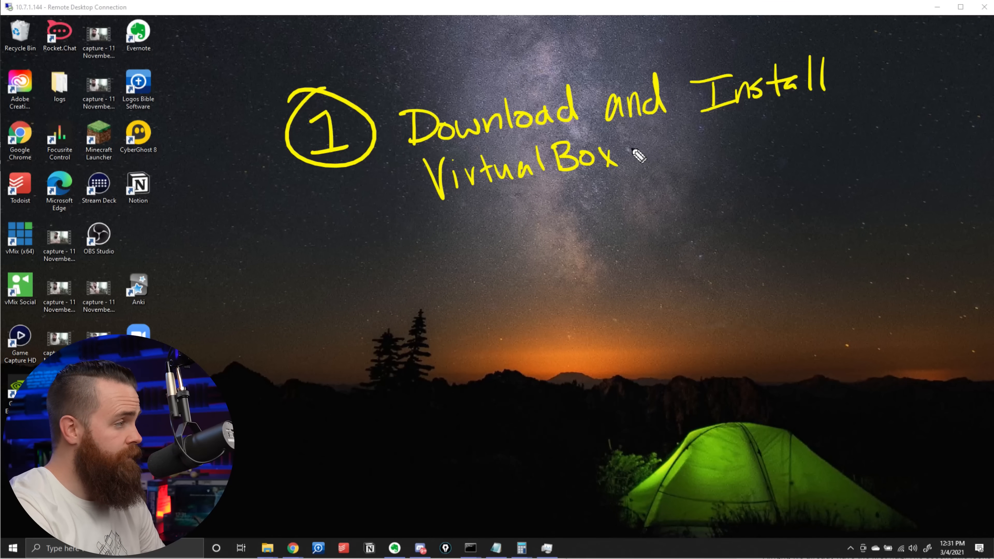
Handwrite step 1 (install VirtualBox and extension pack) and step 2 (download Kali and a vulnerable VM) on the desktop.
{"action": "left_click_drag", "start_coordinate": [621, 152], "coordinate": [760, 133]}
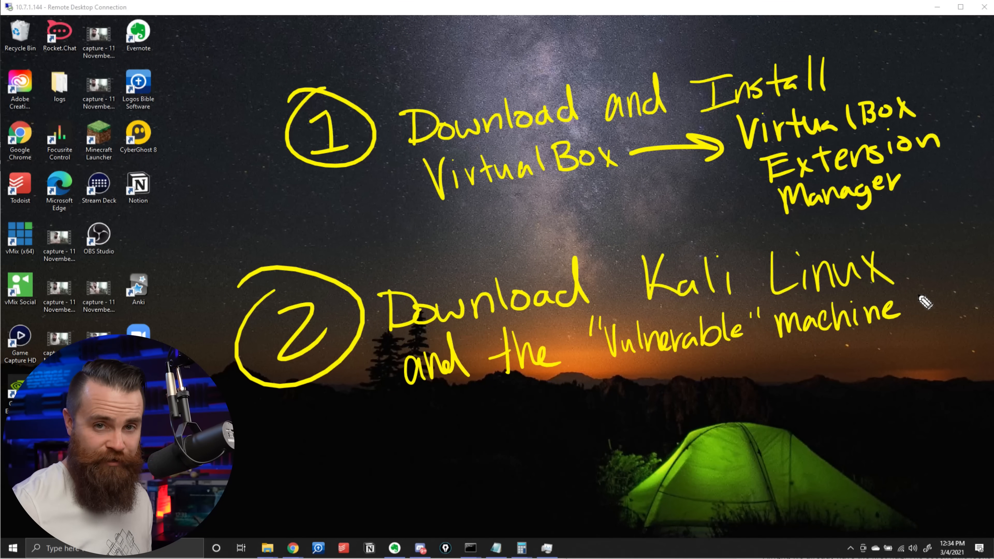
{"action": "left_click", "coordinate": [291, 548]}
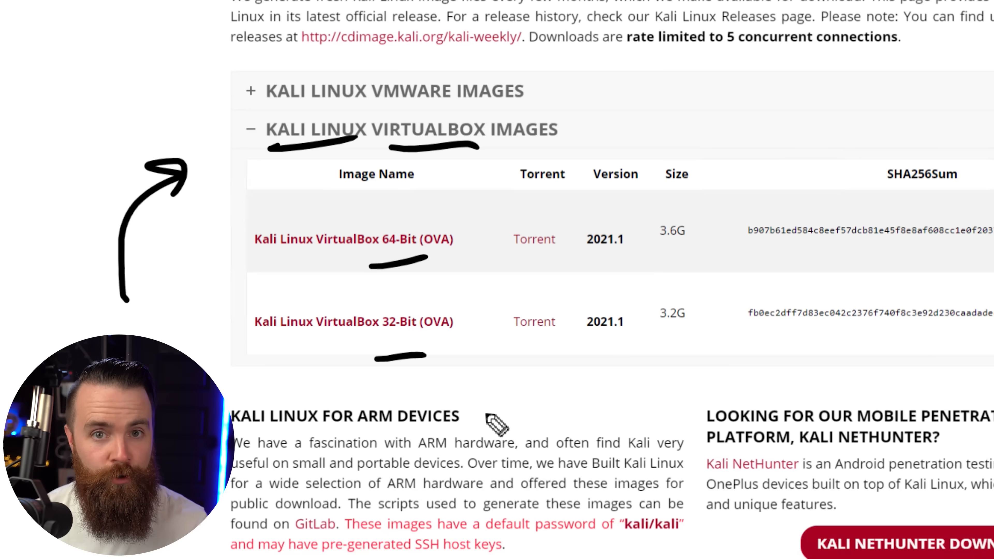
{"action": "mouse_move", "coordinate": [342, 246]}
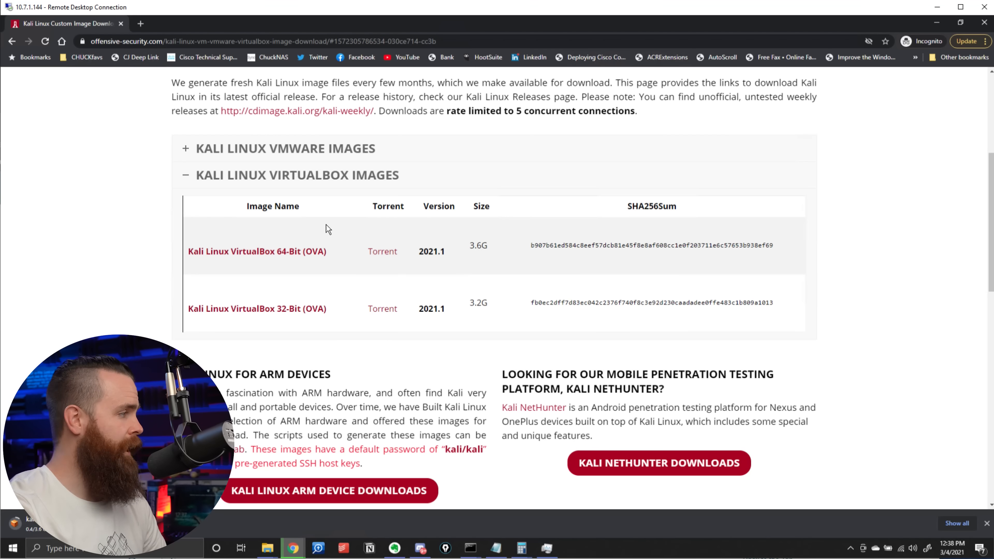
Start a fresh browser tab while the Kali VirtualBox OVA downloads.
{"action": "left_click", "coordinate": [265, 23]}
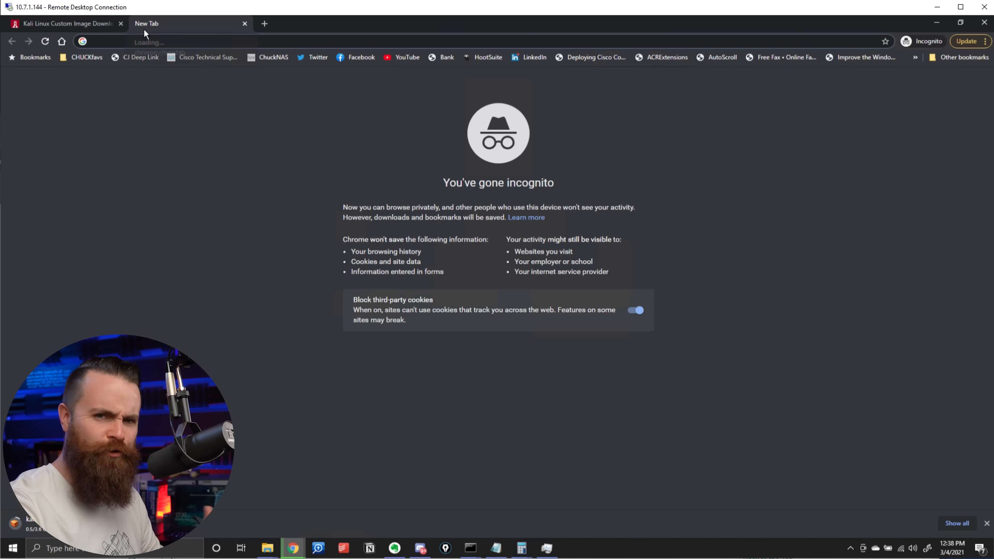
Go to vulnhub.com/entry/mr-robot-1.151/ and reach the mrRobot.ova download links.
{"action": "type", "text": "vulnhub.com/entry/mr-robot-1.151/"}
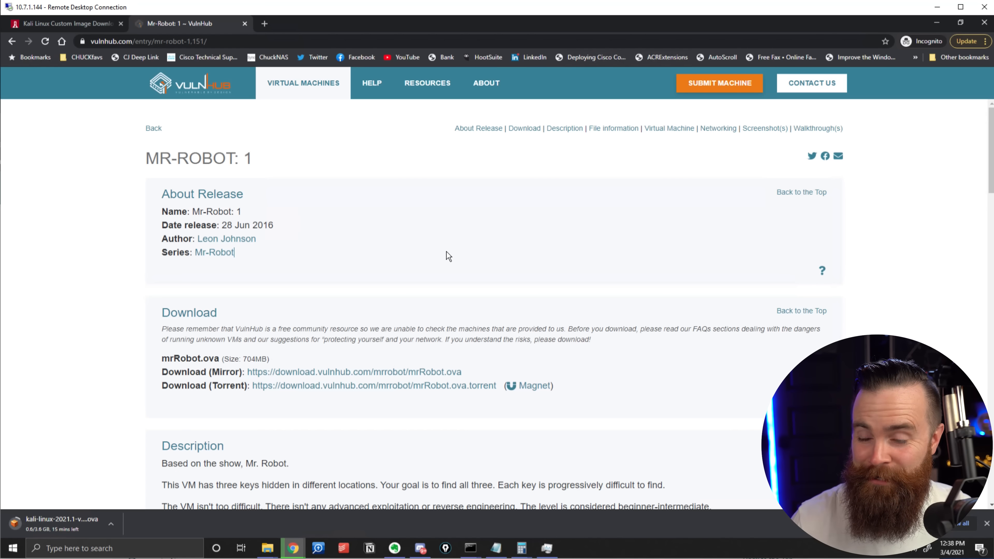
{"action": "scroll", "scroll_direction": "down", "scroll_amount": 3}
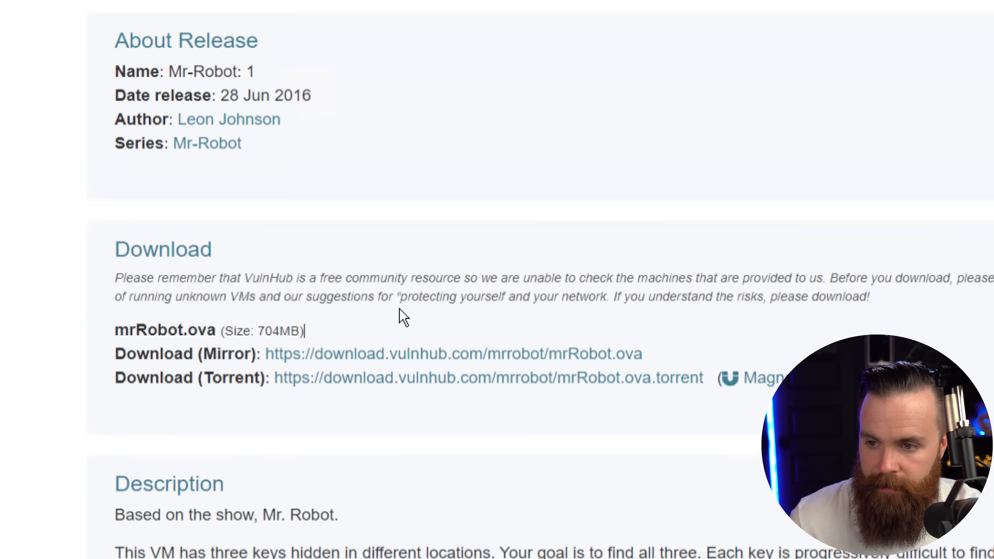
{"action": "mouse_move", "coordinate": [412, 359]}
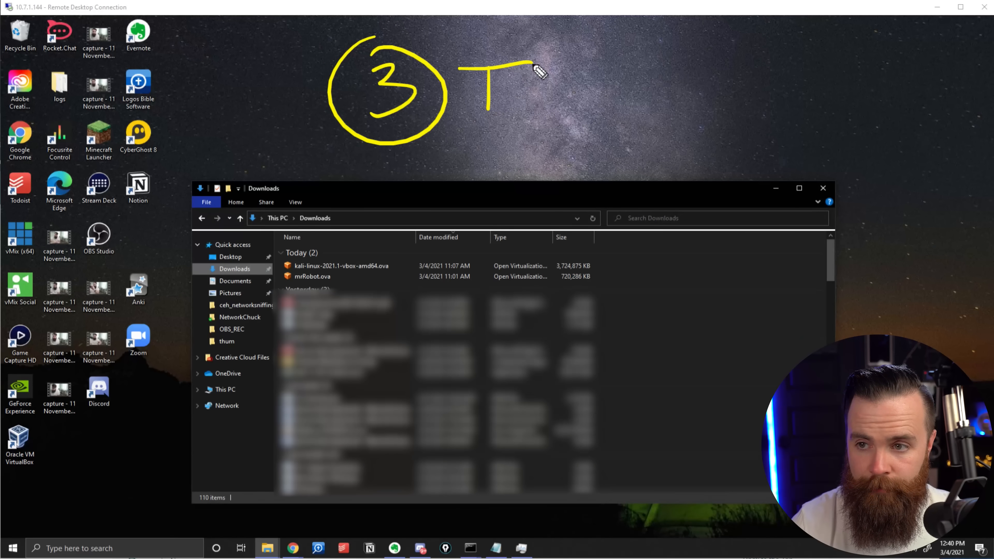
Bring the Kali .ova into VirtualBox and rename the appliance to 'hewhomustnotbenamed'.
{"action": "left_click_drag", "start_coordinate": [539, 69], "coordinate": [697, 120]}
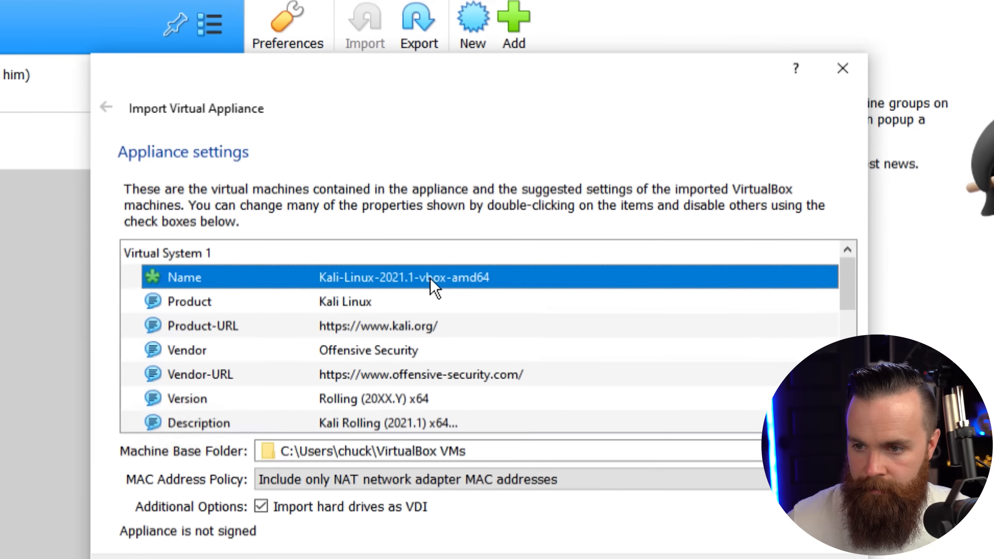
{"action": "type", "text": "hewhomus"}
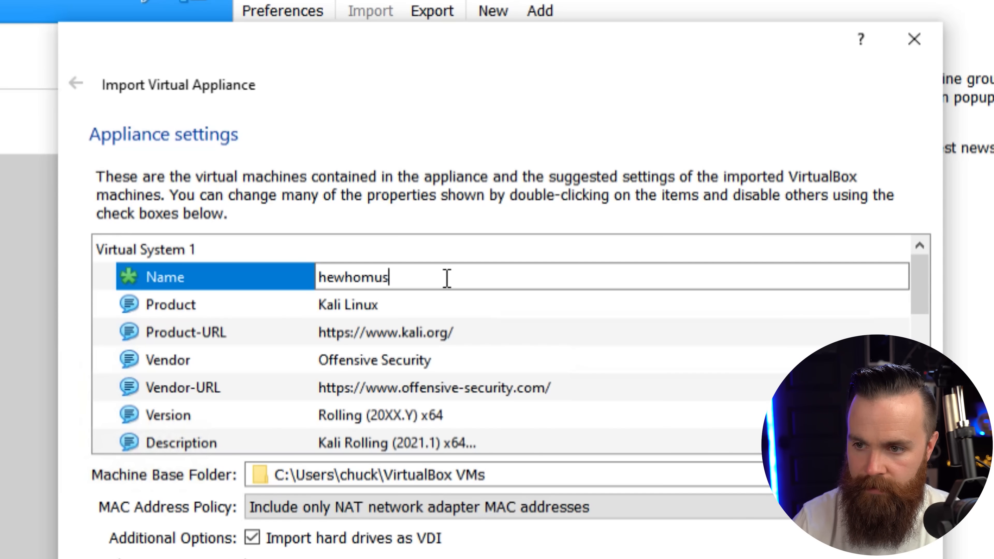
{"action": "type", "text": "tnotbenamed"}
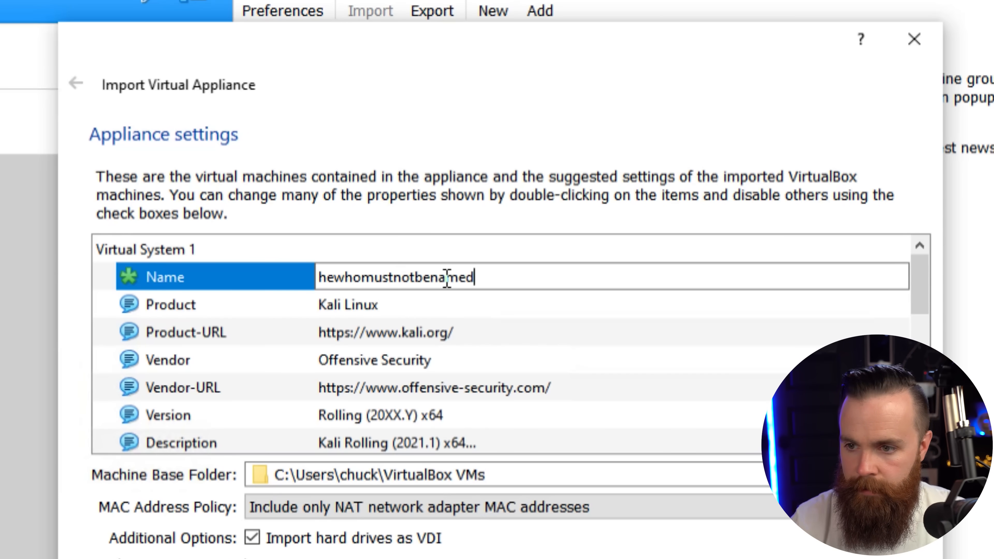
{"action": "scroll", "scroll_direction": "down", "scroll_amount": 3}
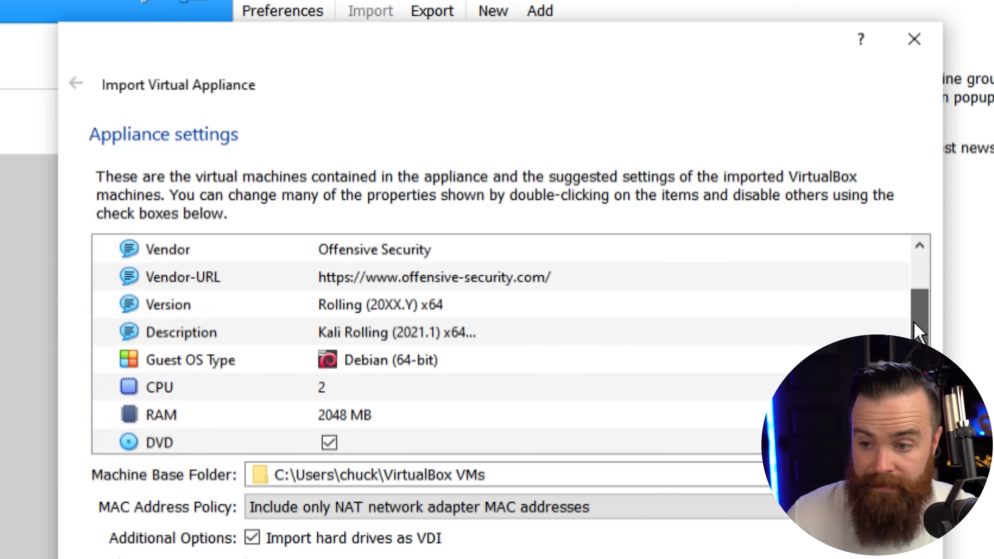
{"action": "scroll", "scroll_direction": "down", "scroll_amount": 3}
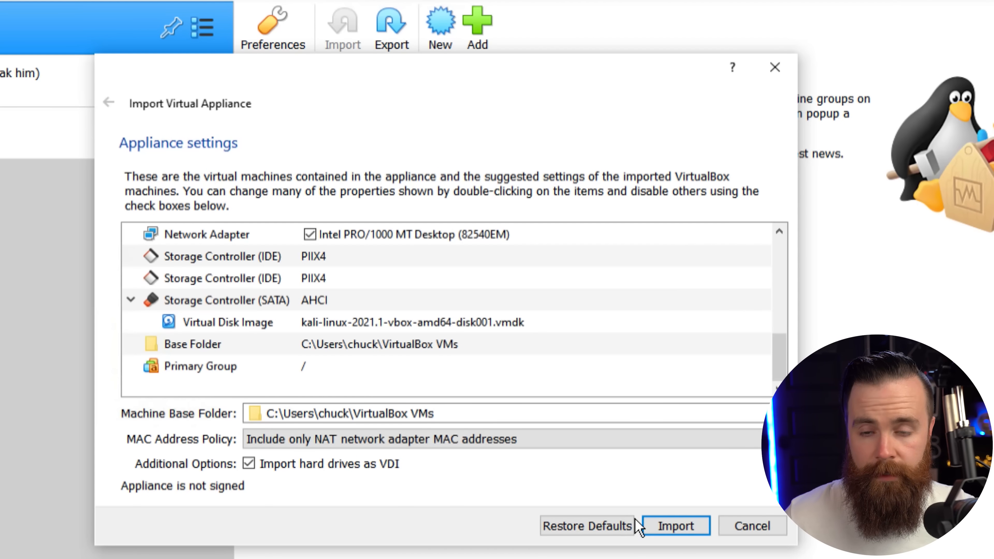
Import the Kali appliance and accept its license agreement.
{"action": "left_click", "coordinate": [675, 526]}
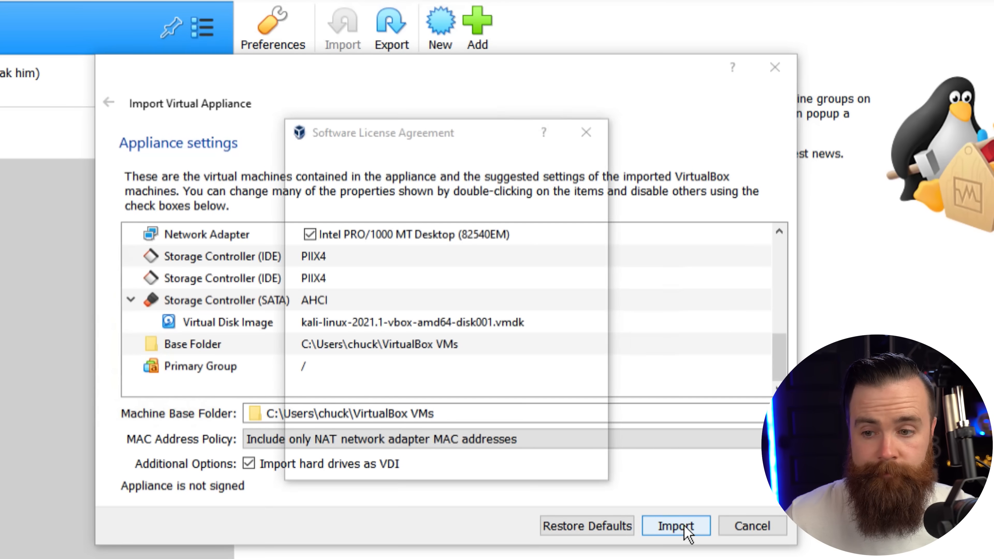
{"action": "left_click", "coordinate": [675, 525]}
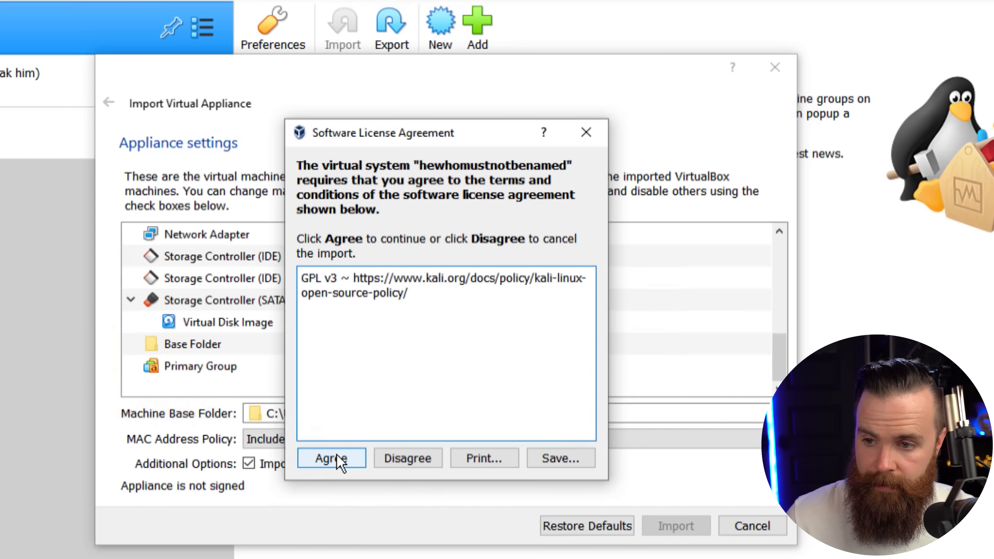
{"action": "left_click", "coordinate": [331, 457]}
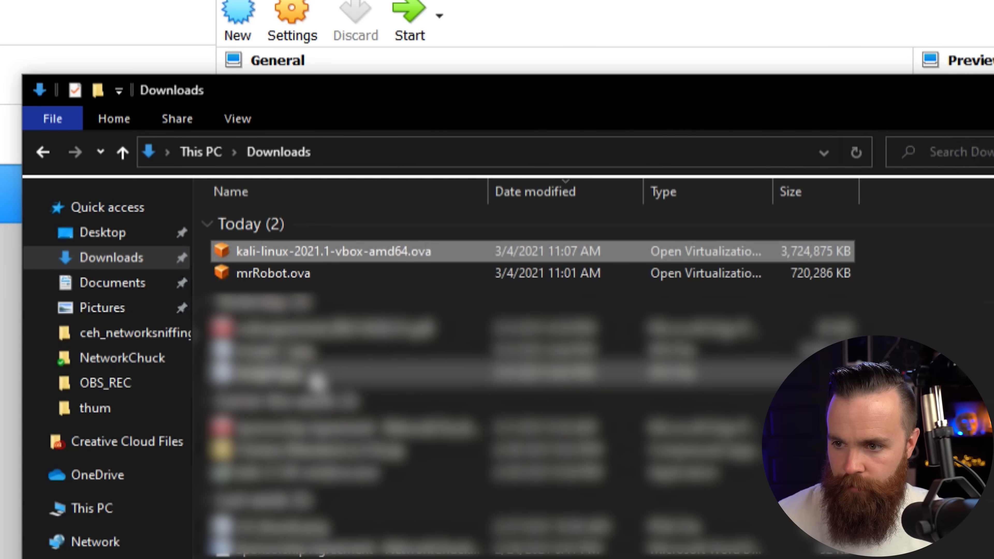
Import mrRobot.ova into VirtualBox with the machine name 'mrrobot'.
{"action": "left_click", "coordinate": [273, 273]}
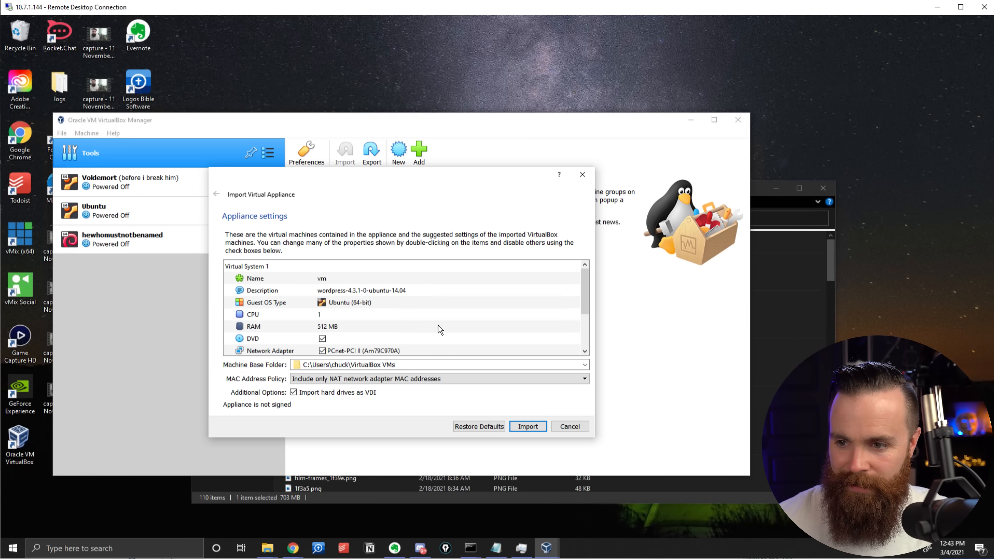
{"action": "double_click", "coordinate": [323, 278]}
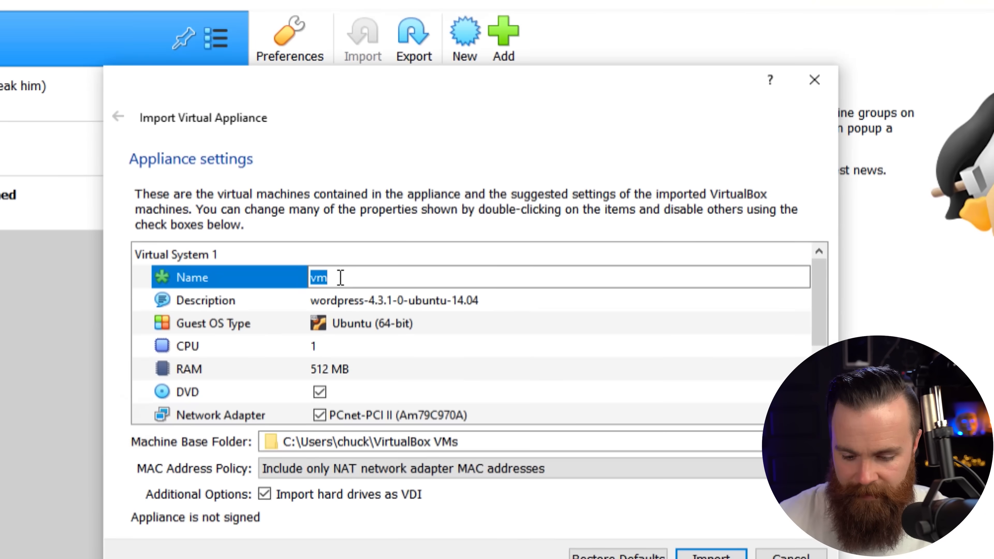
{"action": "type", "text": "mrrobot"}
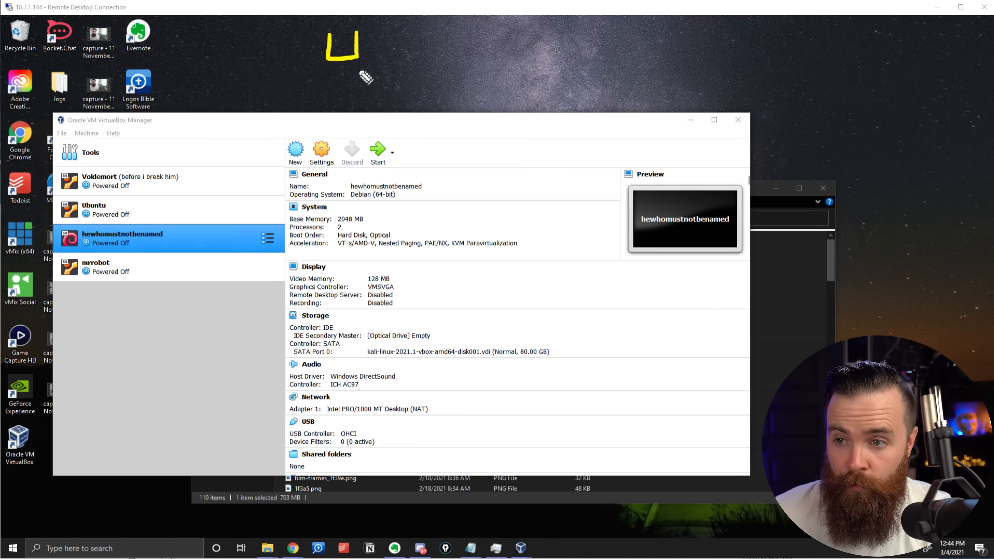
Note the plan on the desktop and reach the Kali machine's network settings.
{"action": "left_click_drag", "start_coordinate": [342, 57], "coordinate": [640, 57]}
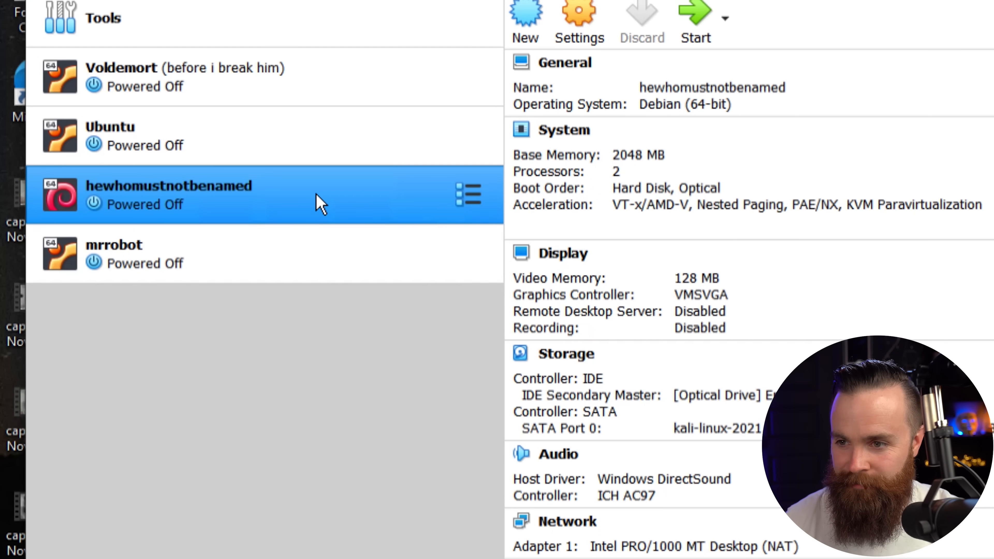
{"action": "left_click", "coordinate": [577, 20]}
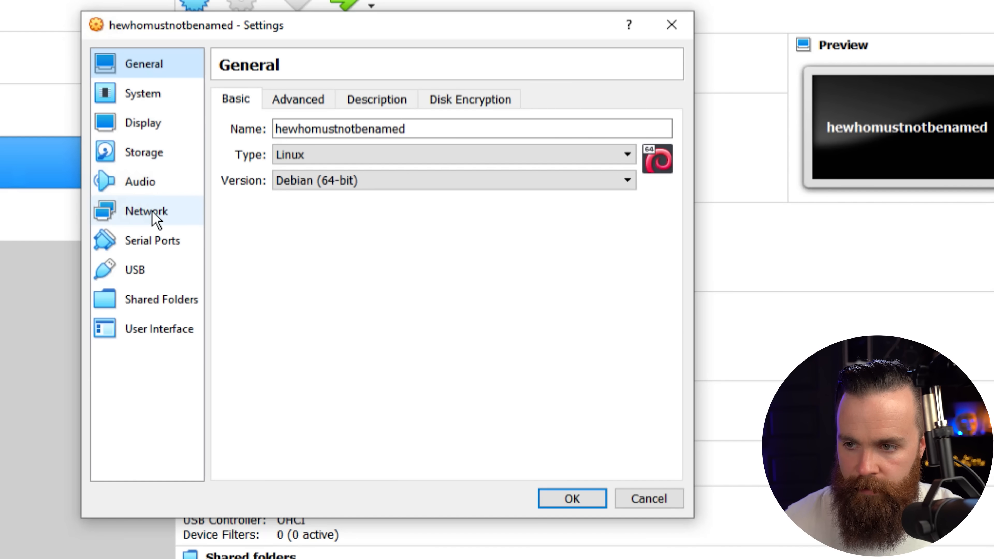
{"action": "left_click", "coordinate": [146, 211]}
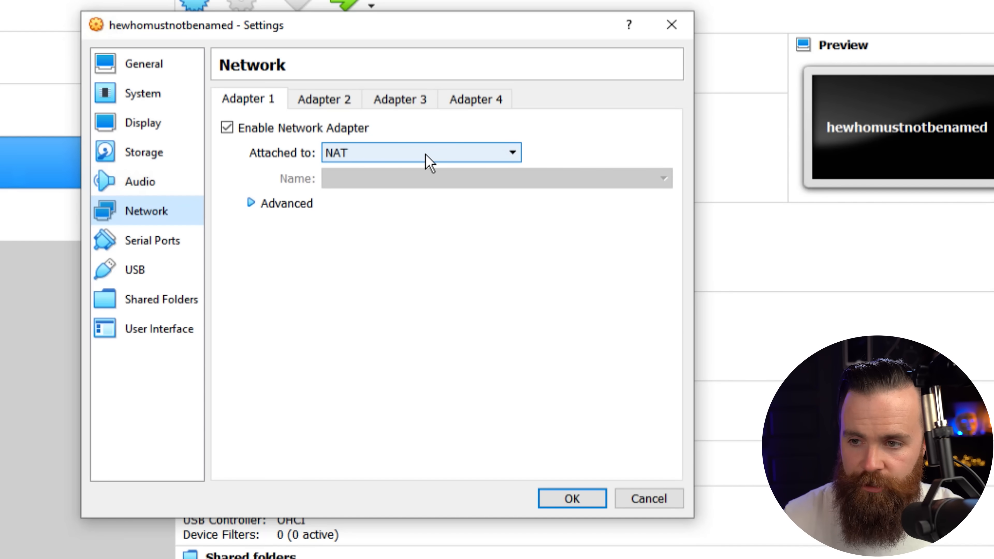
Attach the Kali adapter to an Internal Network named 'malfoy' and save.
{"action": "left_click", "coordinate": [421, 153]}
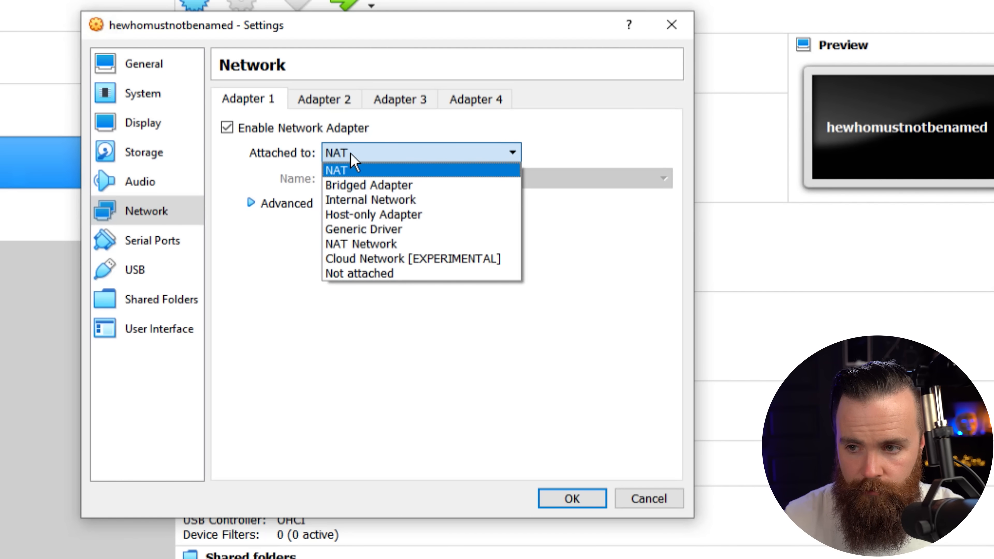
{"action": "left_click", "coordinate": [370, 200]}
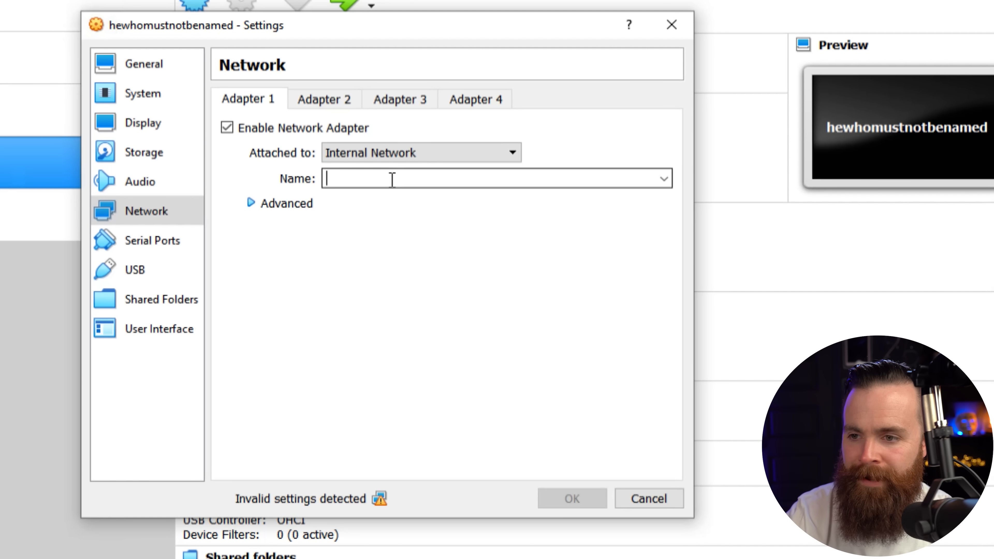
{"action": "type", "text": "malfoy"}
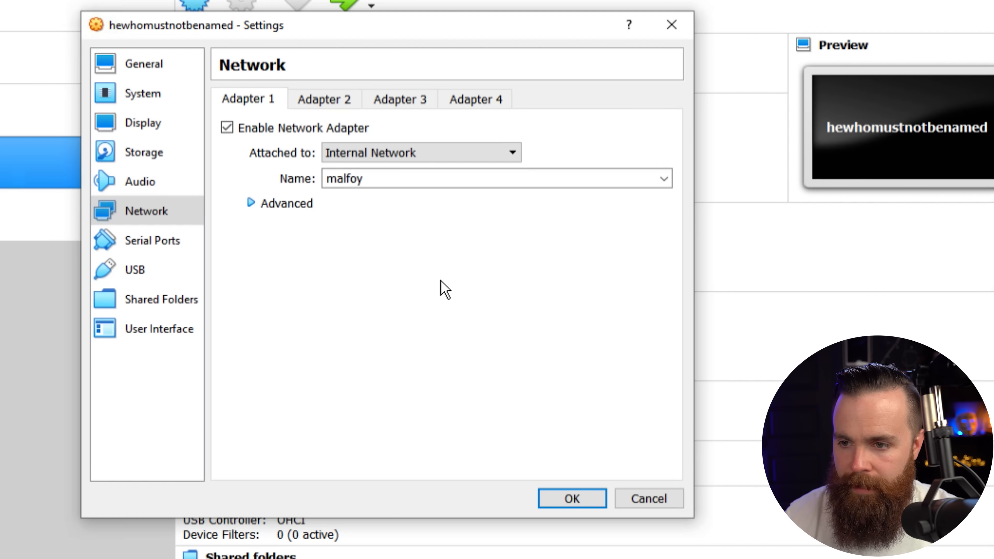
{"action": "mouse_move", "coordinate": [569, 498]}
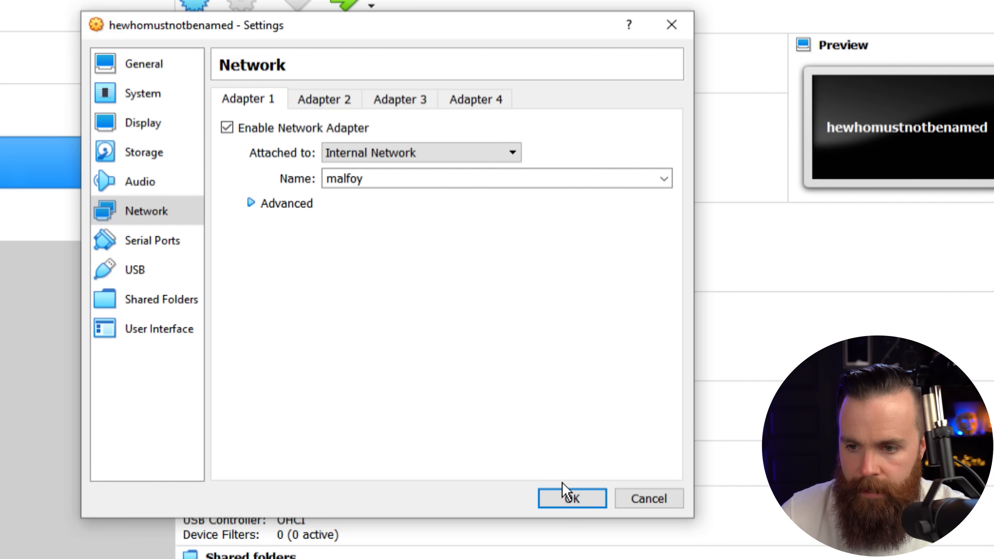
{"action": "left_click", "coordinate": [570, 498]}
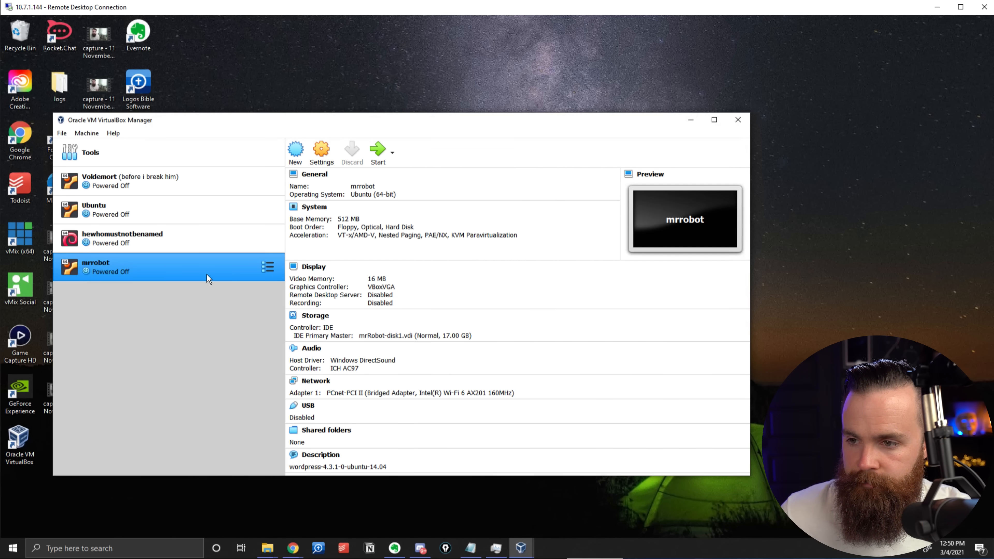
Attach mrrobot's first adapter to the internal network 'malfoy' and save its settings.
{"action": "left_click", "coordinate": [321, 152]}
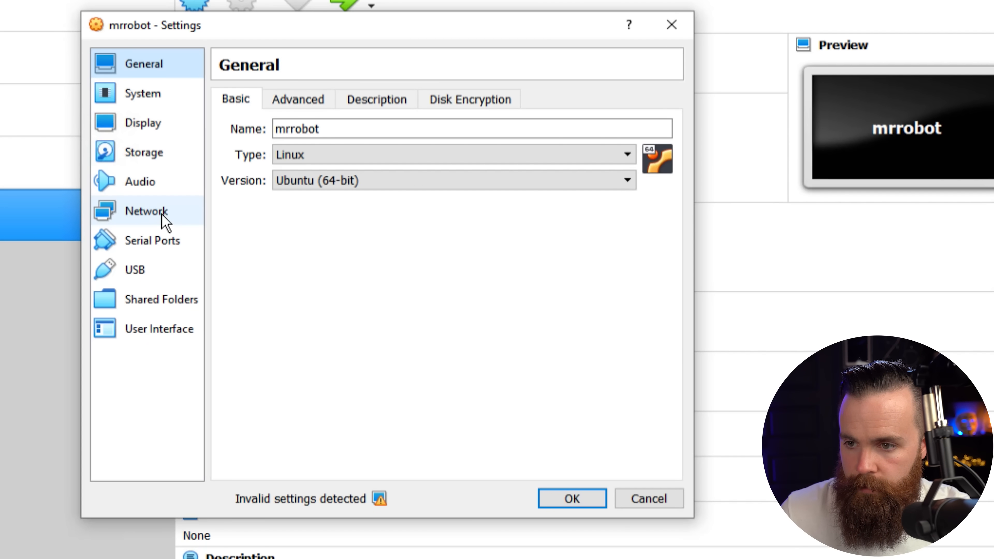
{"action": "left_click", "coordinate": [147, 211]}
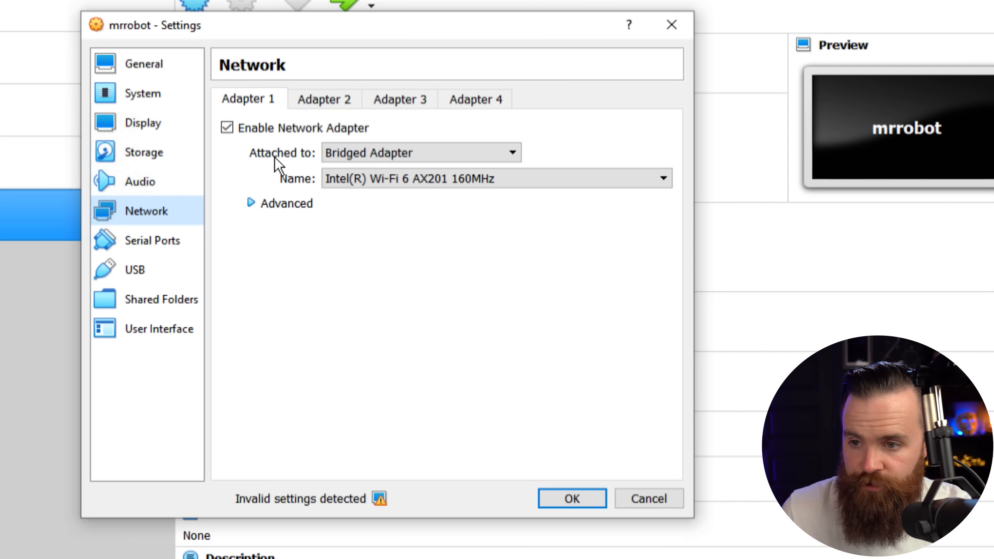
{"action": "left_click", "coordinate": [420, 152]}
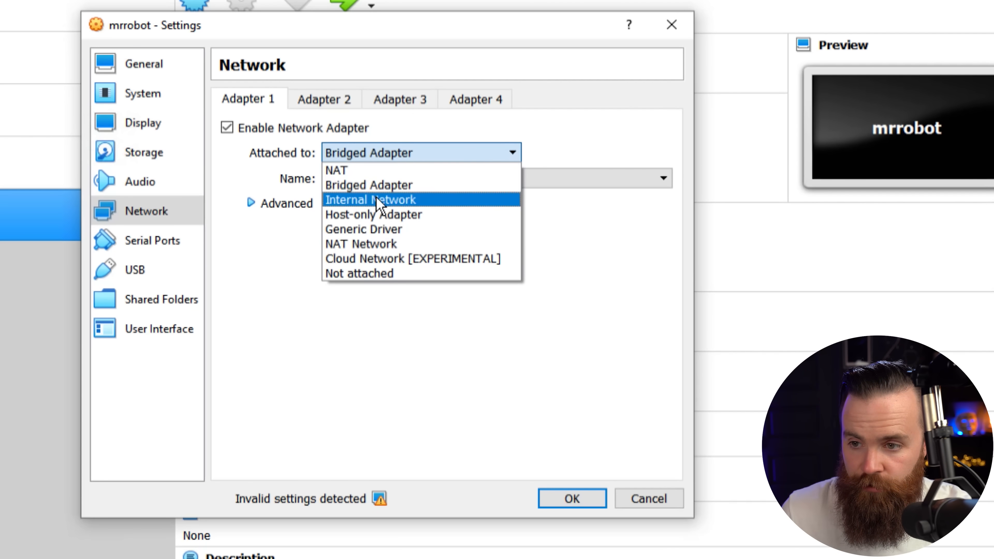
{"action": "left_click", "coordinate": [370, 199]}
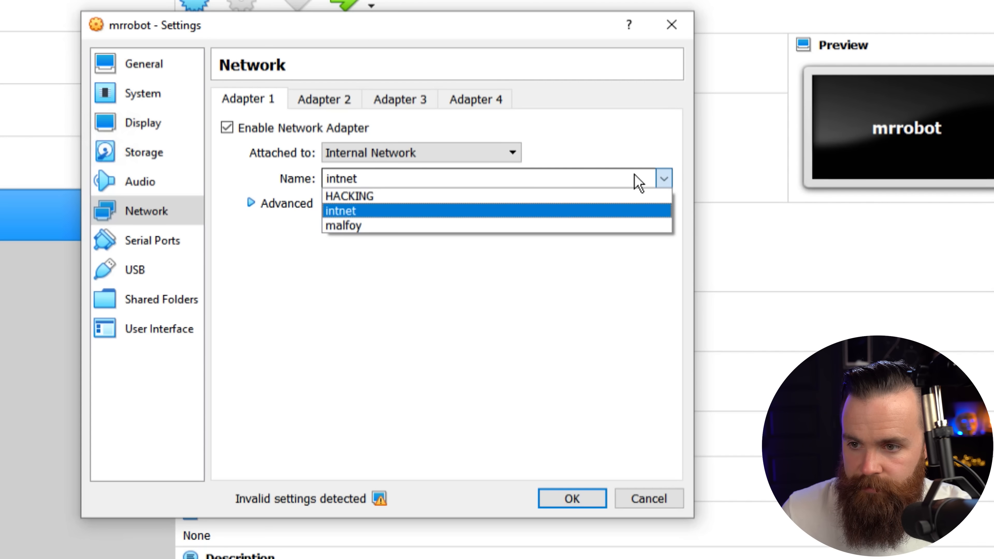
{"action": "left_click", "coordinate": [343, 225]}
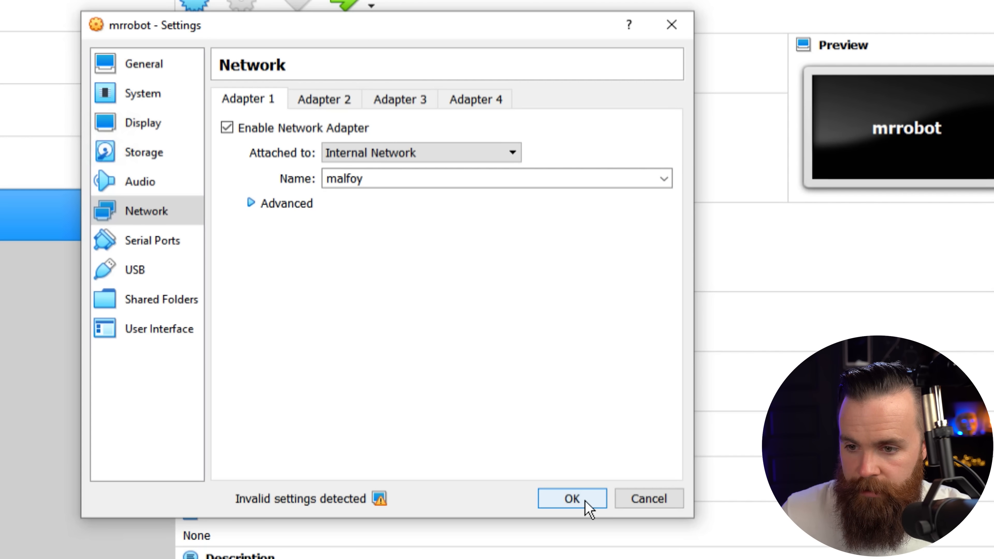
{"action": "left_click", "coordinate": [570, 499]}
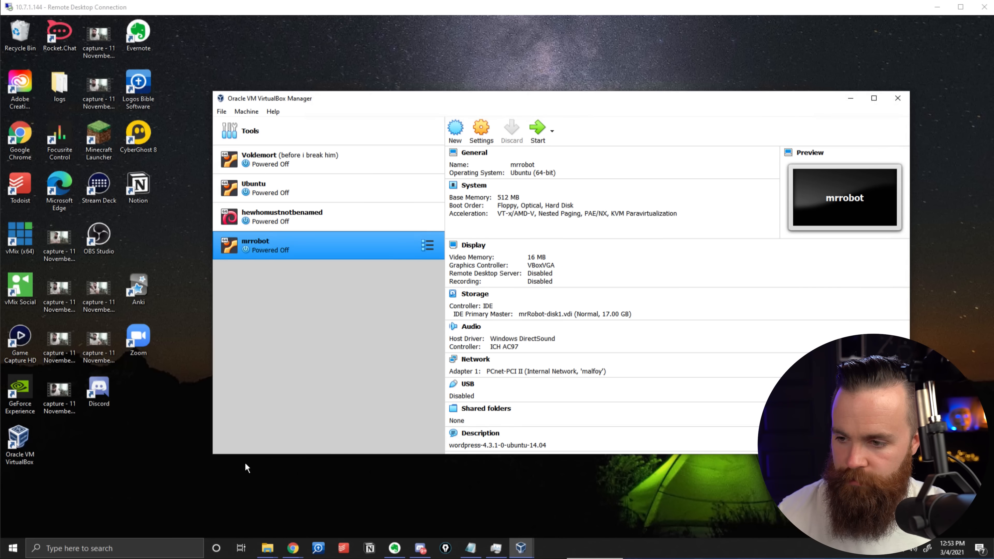
Launch Command Prompt from Windows search and begin 'cd /Program Files/Ora...' toward the VirtualBox folder.
{"action": "left_click", "coordinate": [12, 548]}
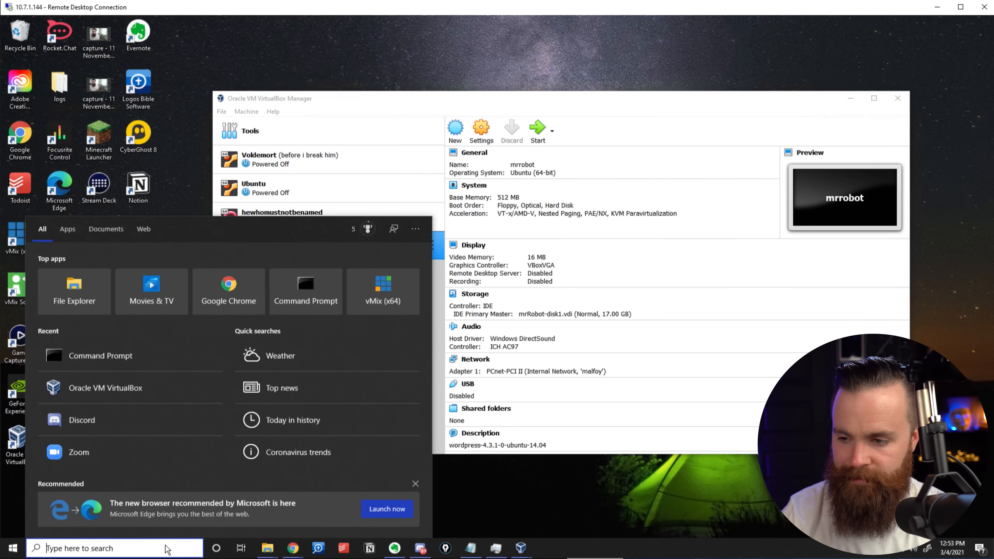
{"action": "left_click", "coordinate": [306, 289]}
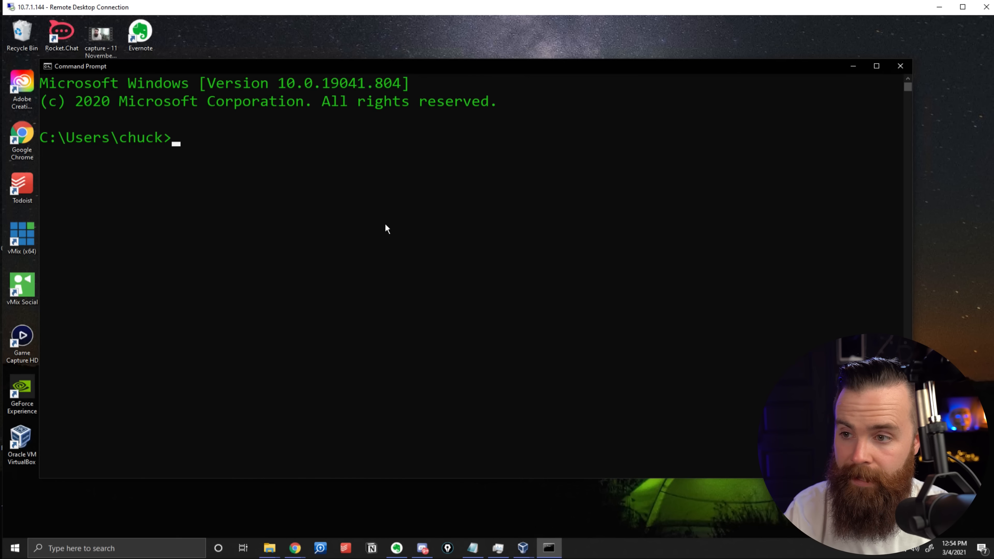
{"action": "type", "text": "cd"}
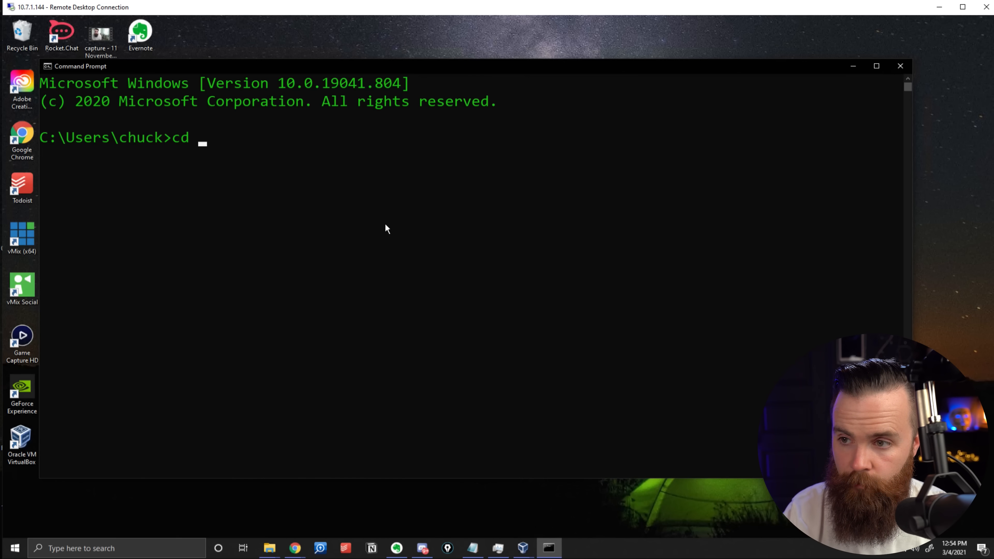
{"action": "type", "text": "/"}
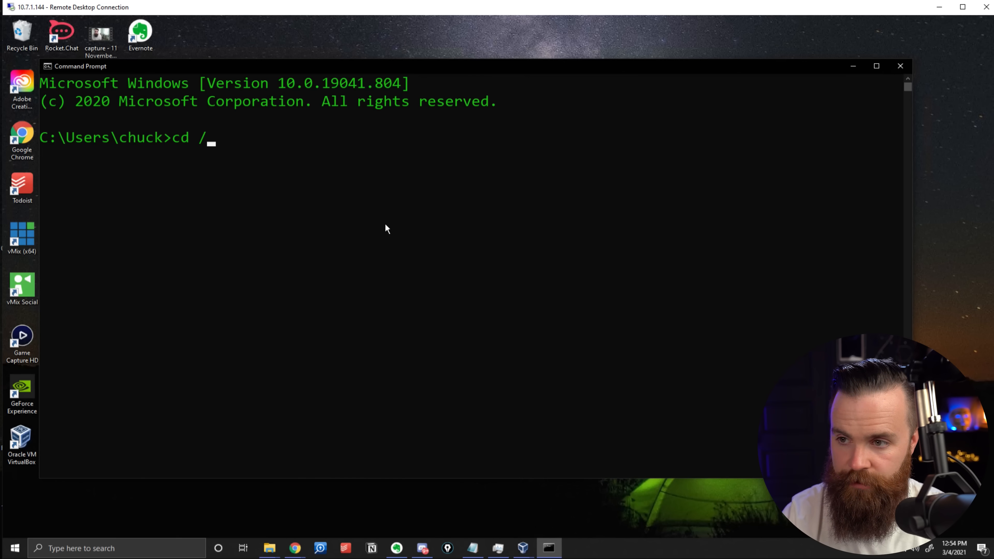
{"action": "type", "text": "Program"}
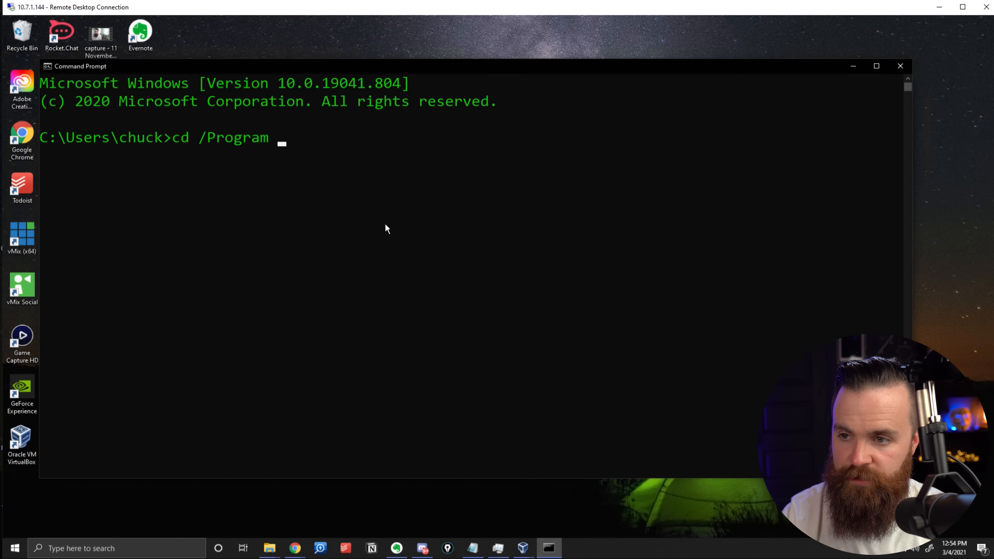
{"action": "type", "text": "Files/Oracle/Virtu"}
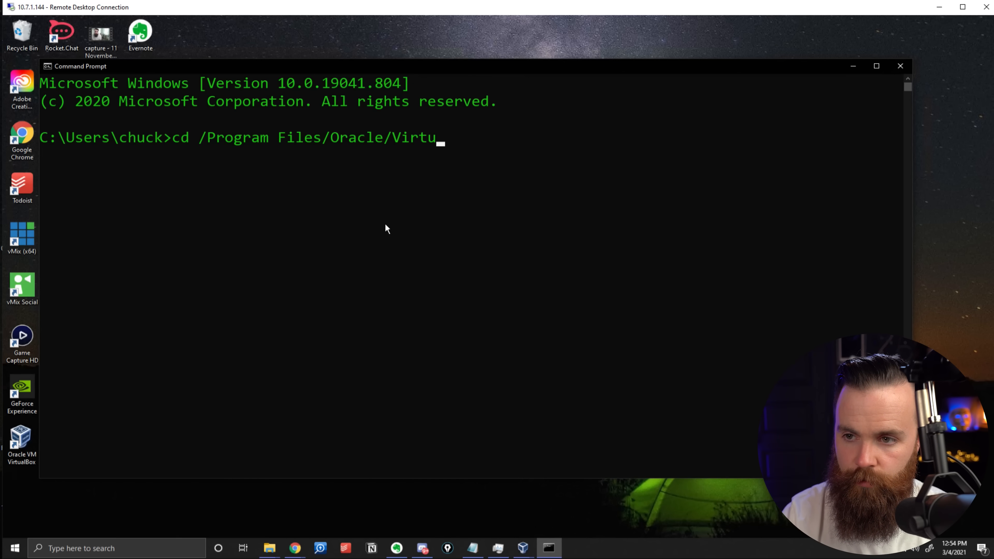
Finish and run cd /Program Files/Oracle/VirtualBox to enter that folder.
{"action": "type", "text": "alBox"}
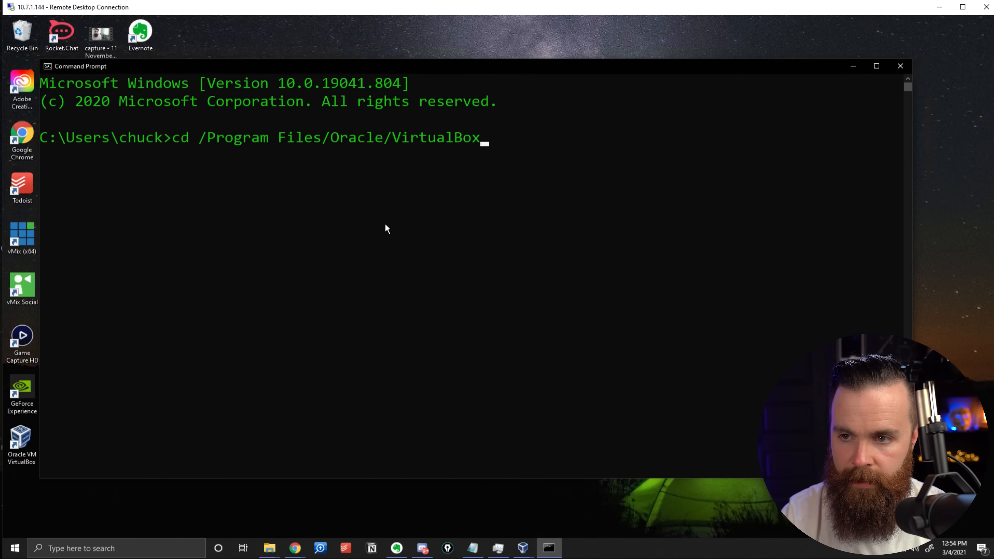
{"action": "key", "text": "enter"}
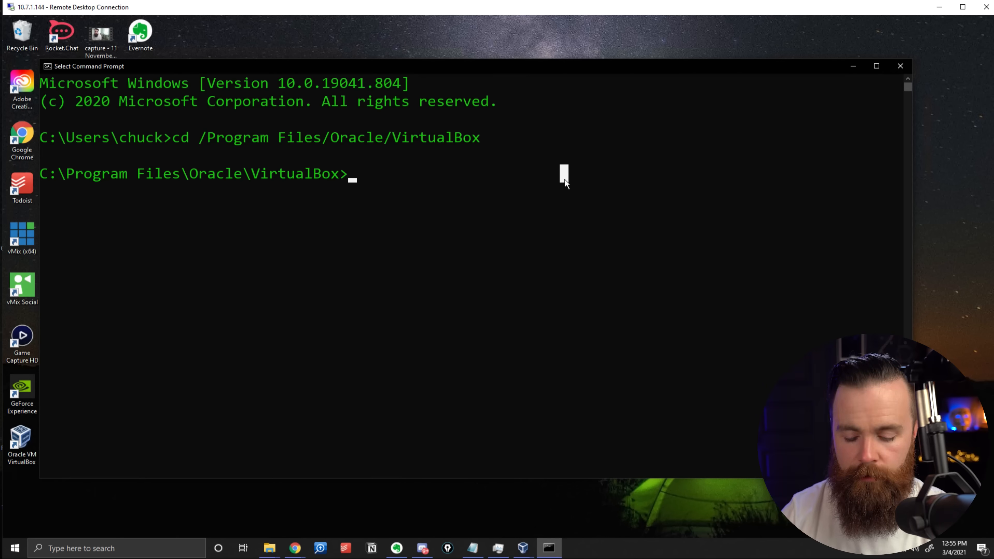
Enter 'vboxmanage dhcpserver add --network=malfoy --server-ip=' up to the server address.
{"action": "type", "text": "vbo"}
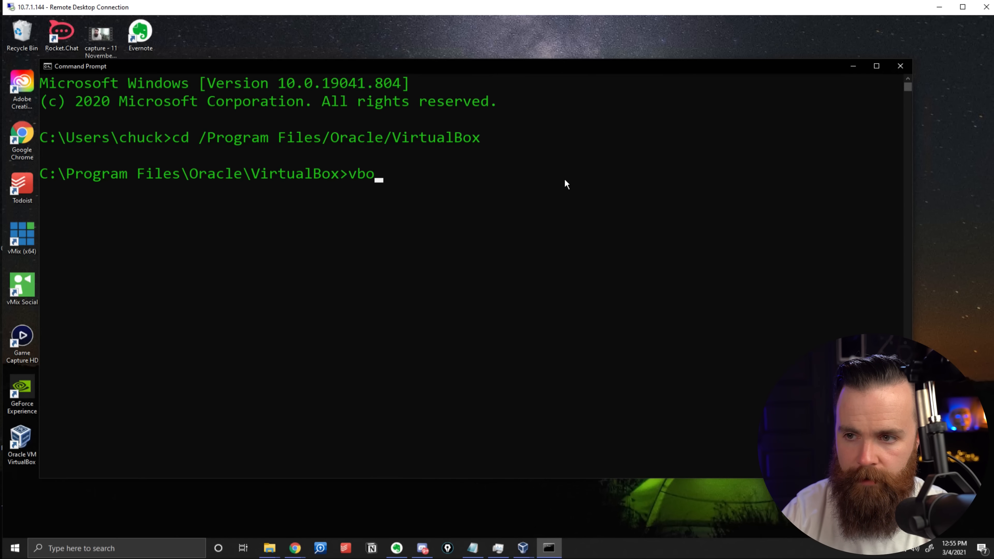
{"action": "type", "text": "xmanage"}
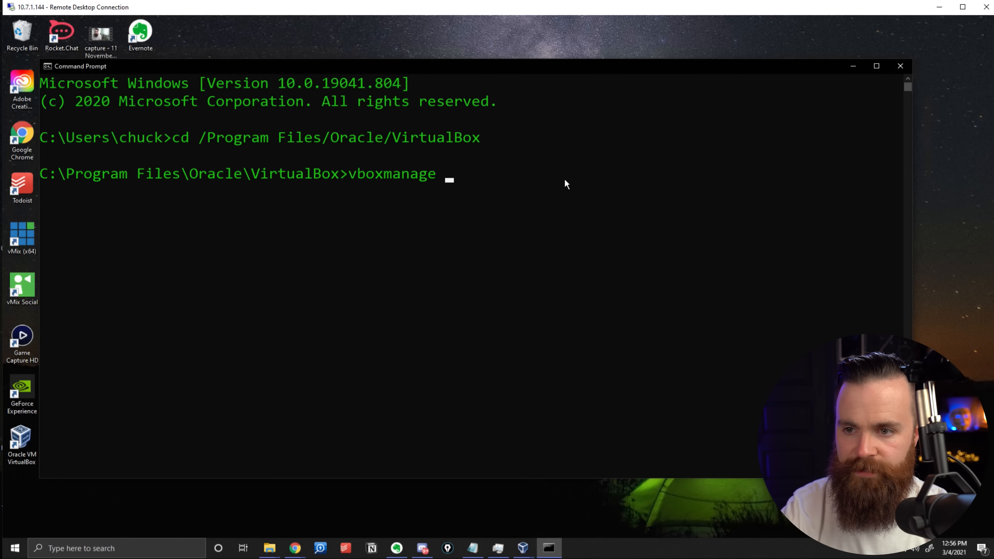
{"action": "type", "text": "dhcpserver"}
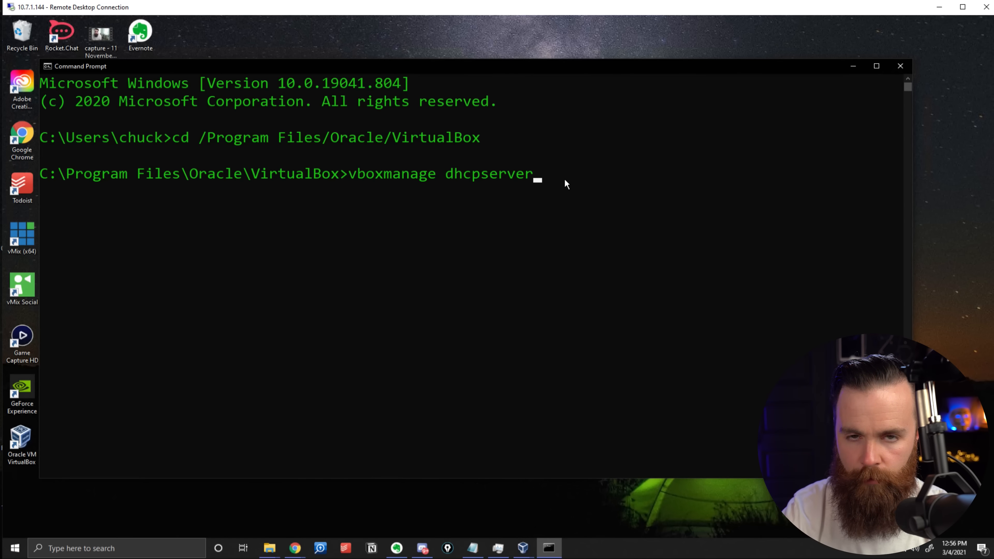
{"action": "type", "text": "add"}
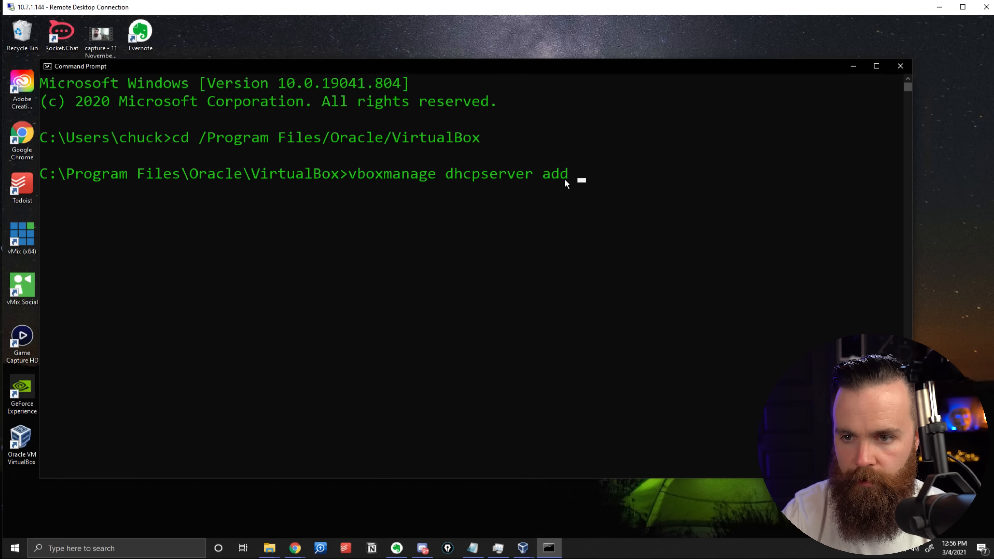
{"action": "type", "text": "--network"}
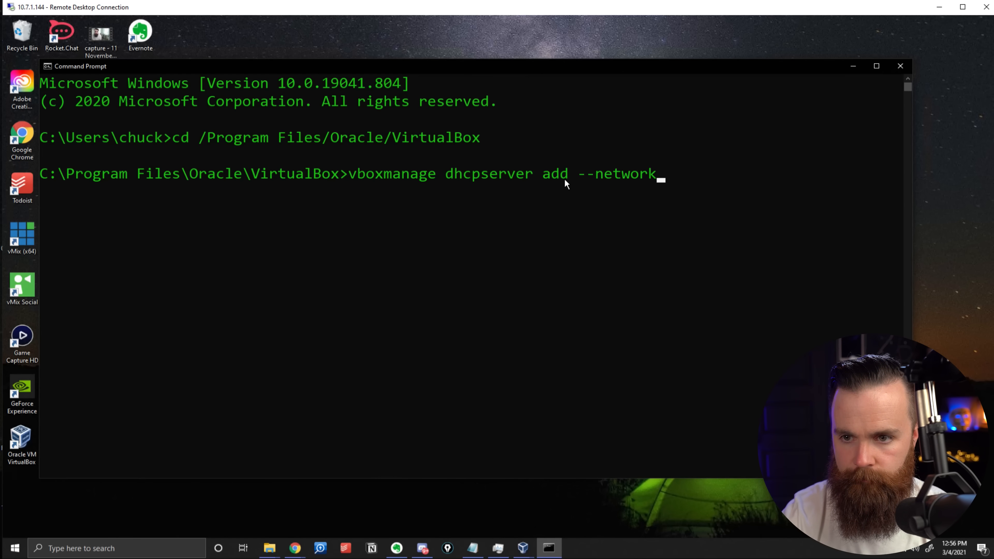
{"action": "type", "text": "="}
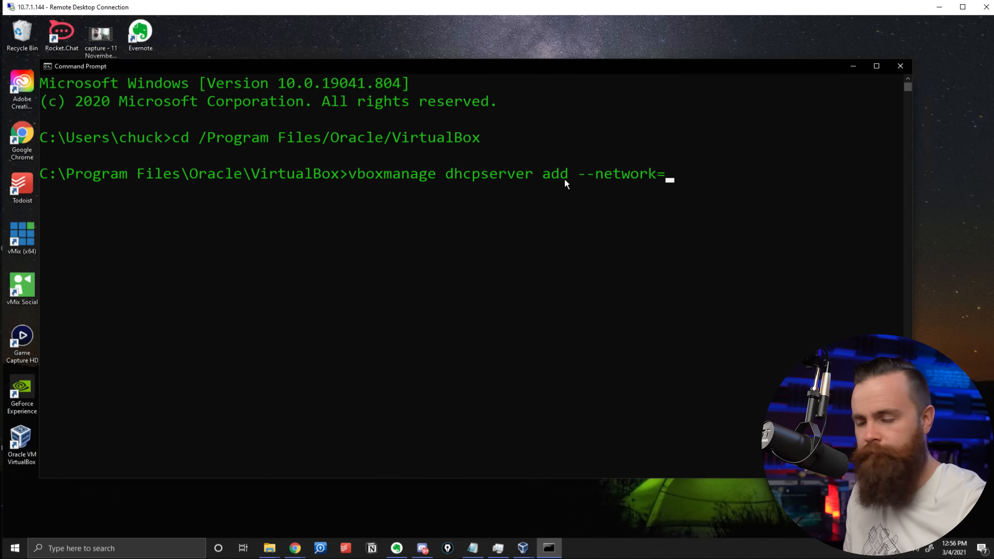
{"action": "mouse_move", "coordinate": [522, 548]}
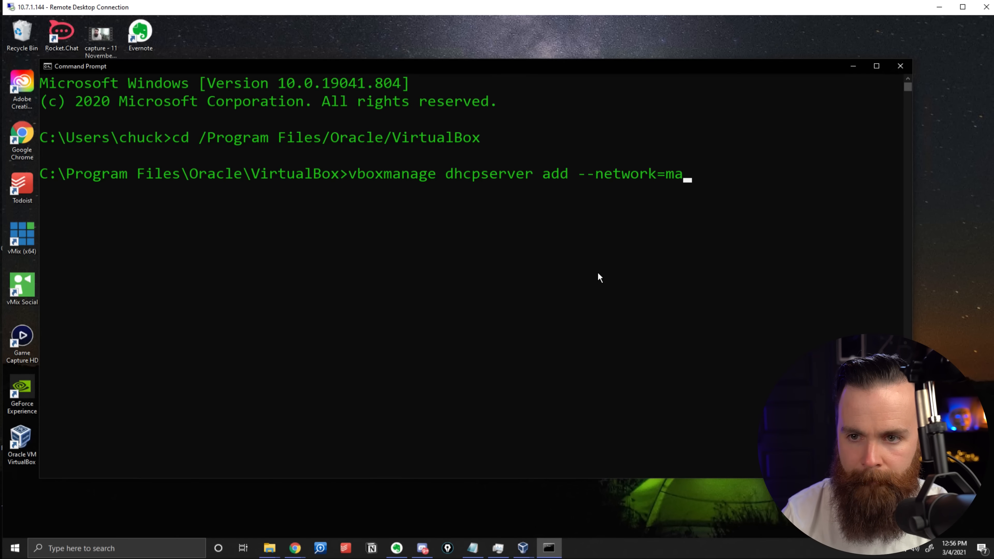
{"action": "type", "text": "lfoy"}
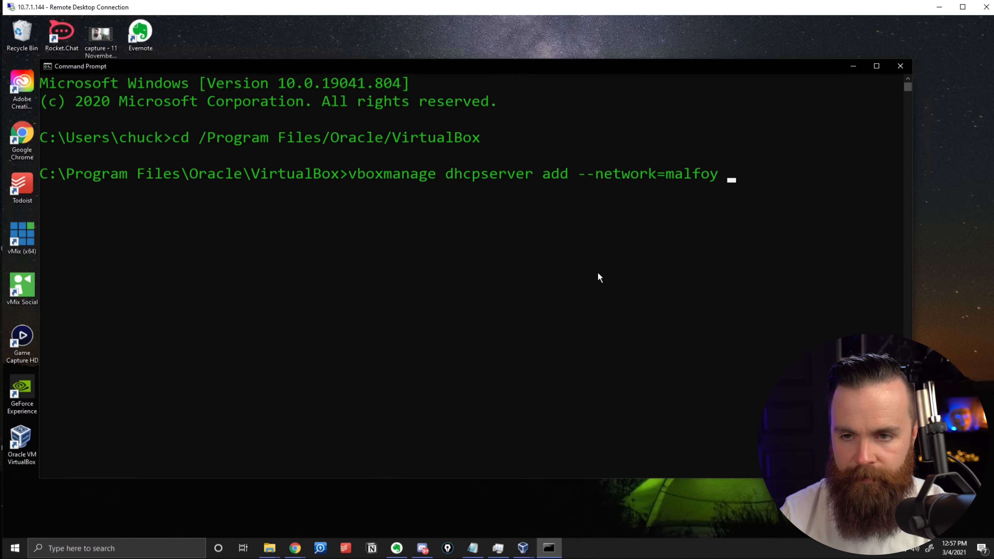
{"action": "type", "text": "--server-"}
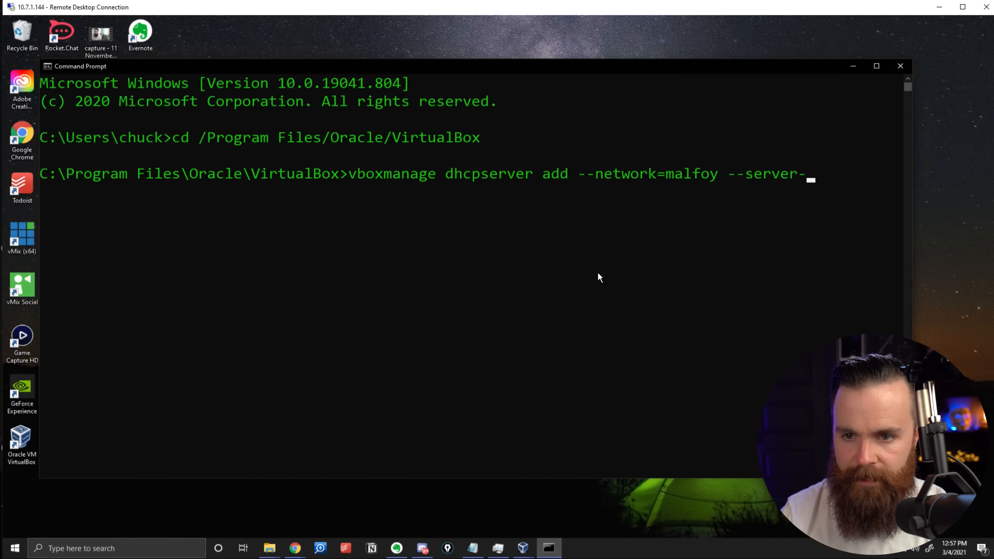
{"action": "type", "text": "ip="}
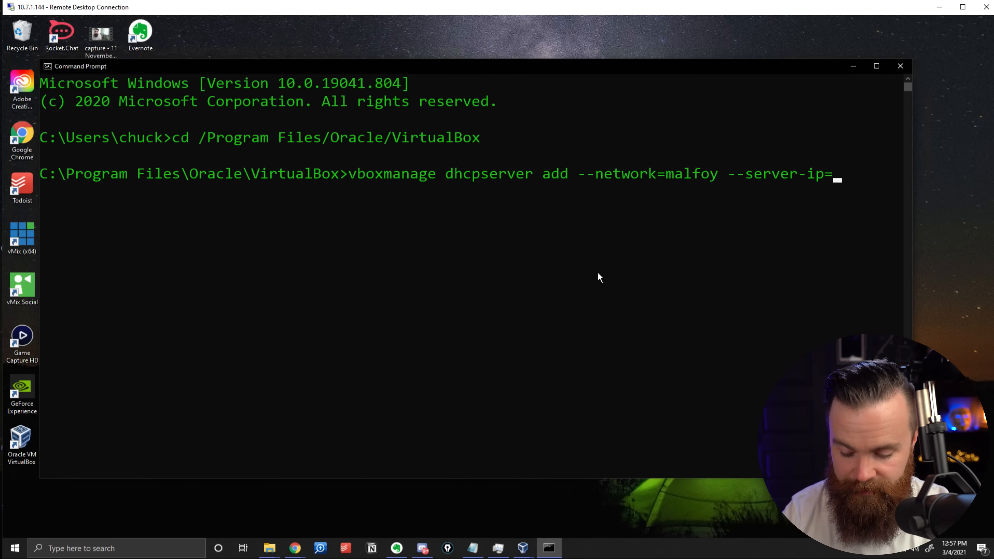
Give the malfoy DHCP server the address 10.38.1.1.
{"action": "type", "text": "10."}
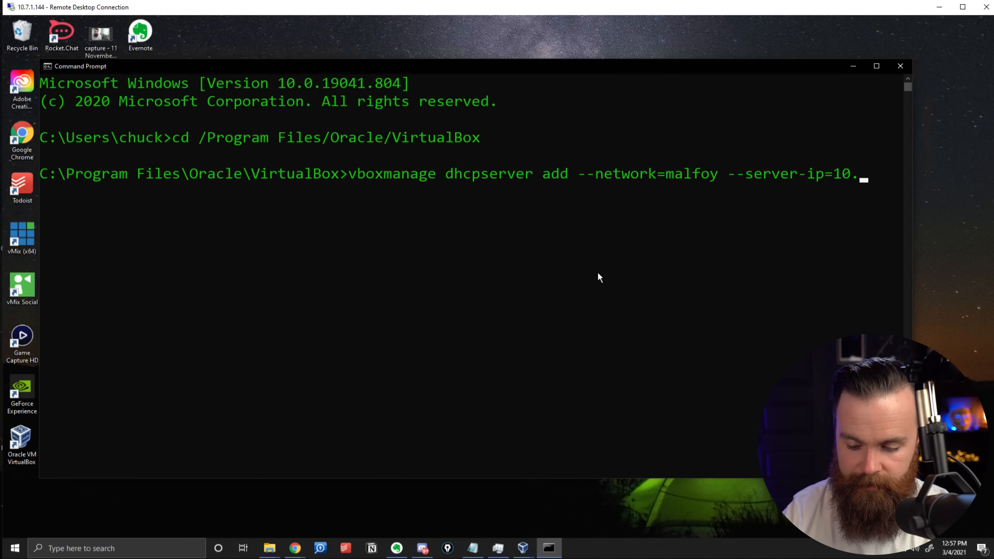
{"action": "type", "text": "3"}
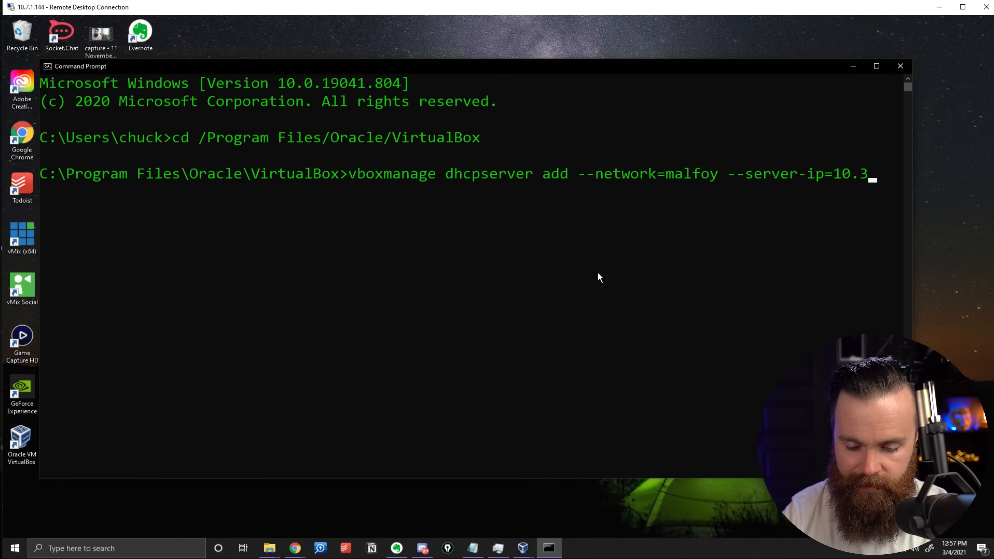
{"action": "type", "text": "8."}
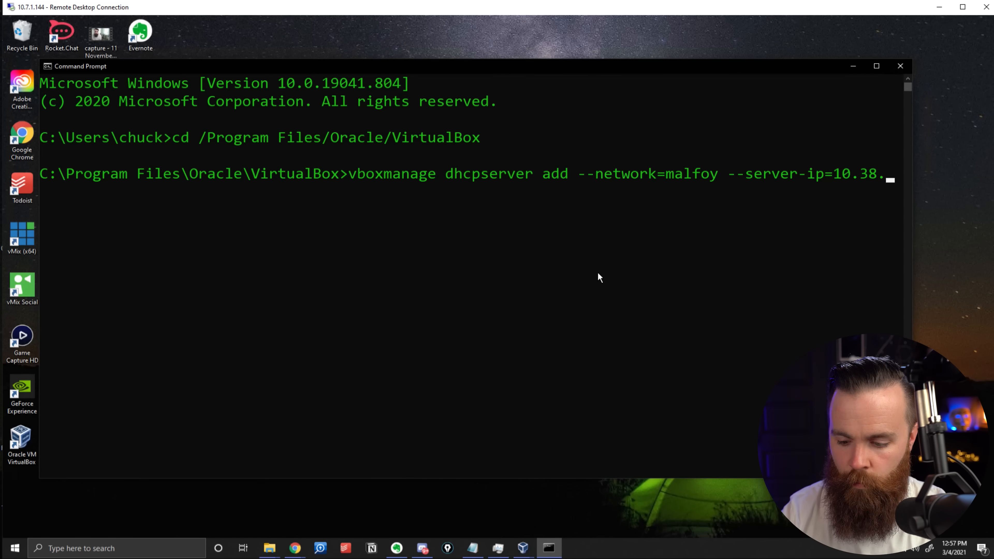
{"action": "type", "text": "1.1"}
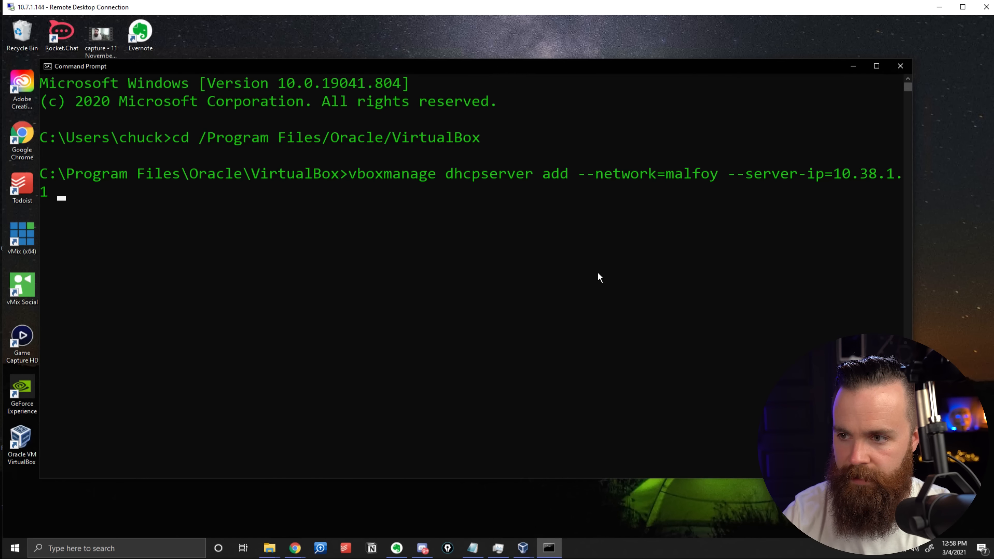
Add the lease range --lower-ip=10.38.1.110 --upper-ip=10.38.1.120 to the command.
{"action": "type", "text": "--lower"}
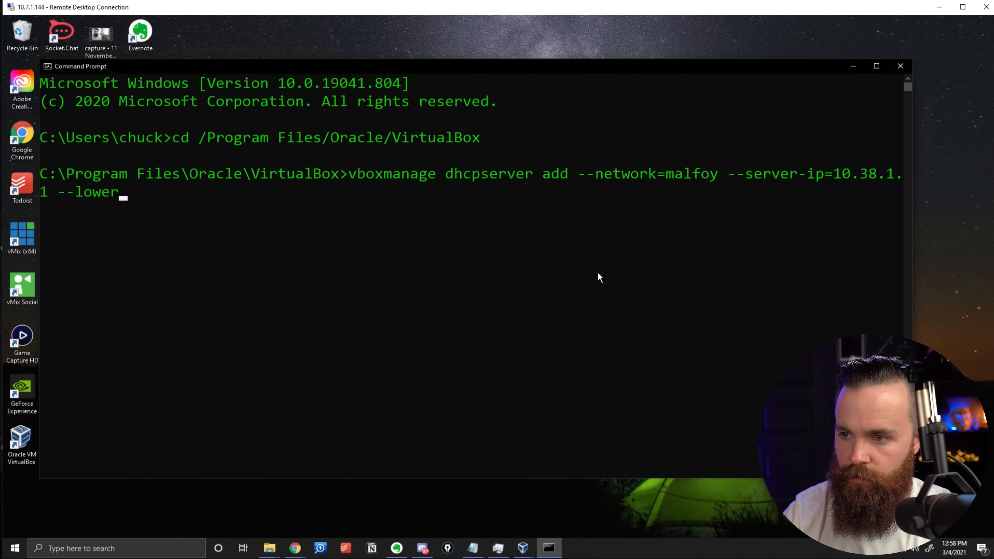
{"action": "type", "text": "-ip"}
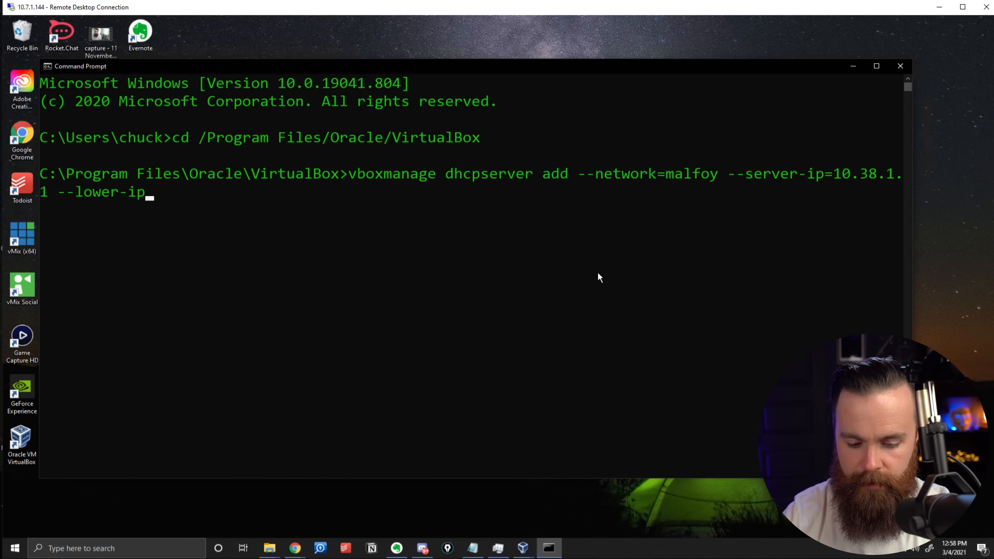
{"action": "type", "text": "=10."}
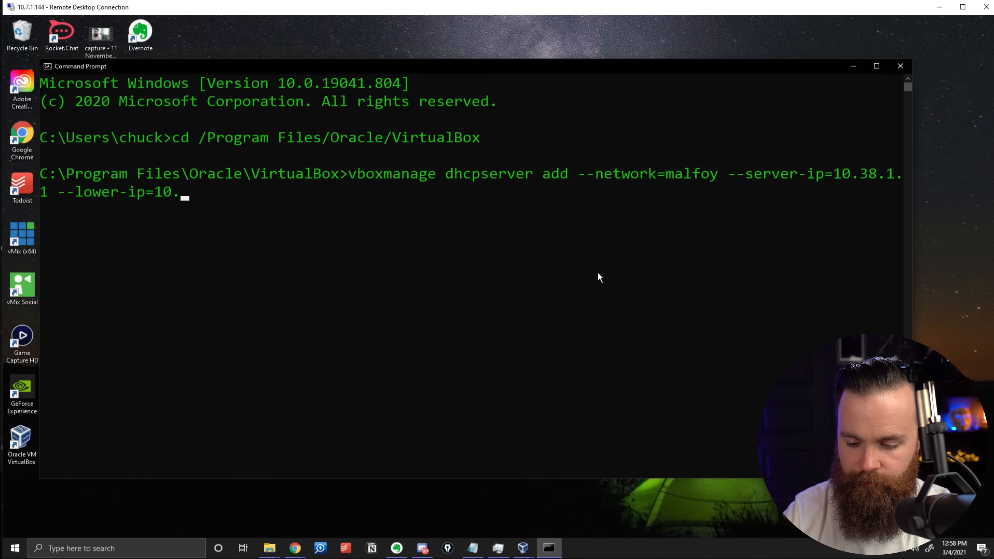
{"action": "type", "text": "38.1."}
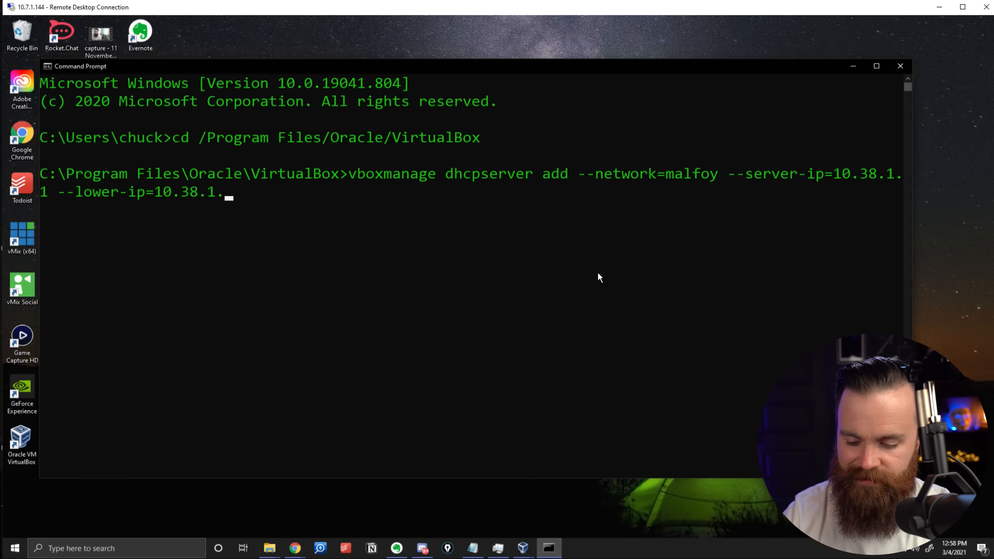
{"action": "type", "text": "110"}
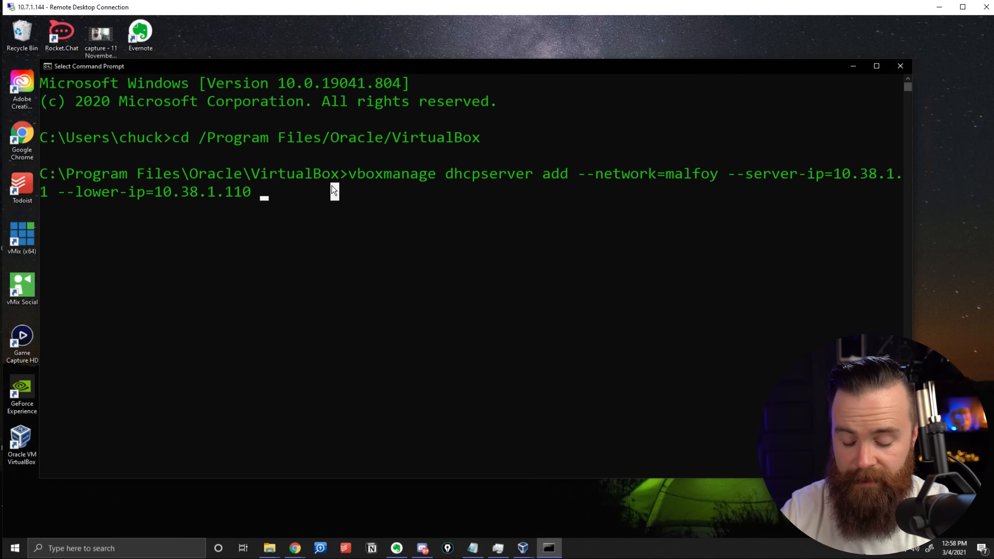
{"action": "type", "text": "--"}
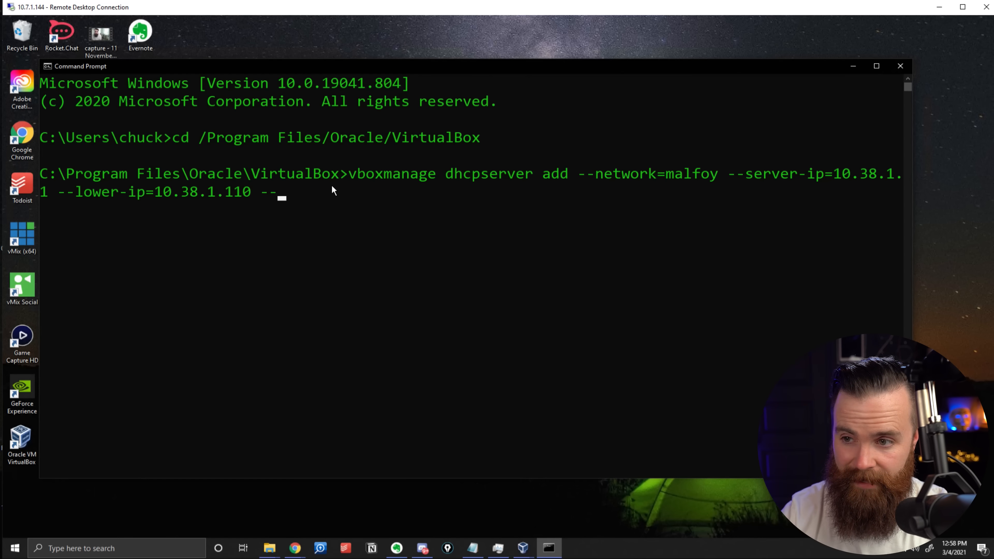
{"action": "type", "text": "upper-"}
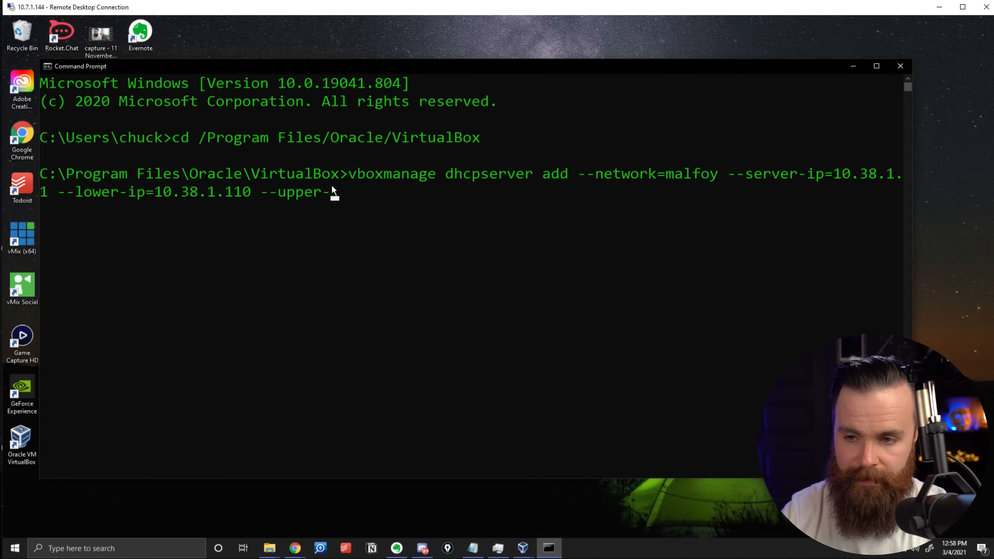
{"action": "type", "text": "ip=10.38.1."}
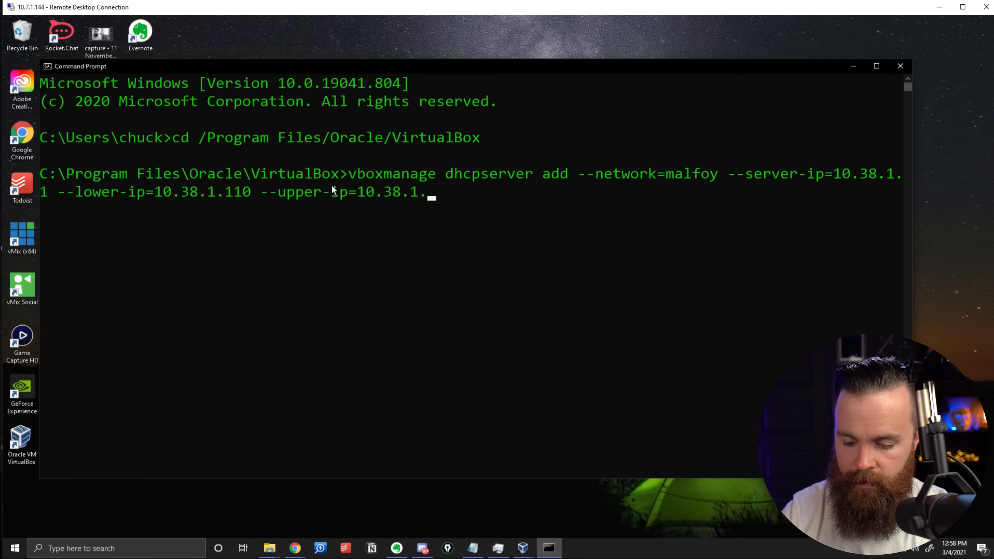
{"action": "type", "text": "1"}
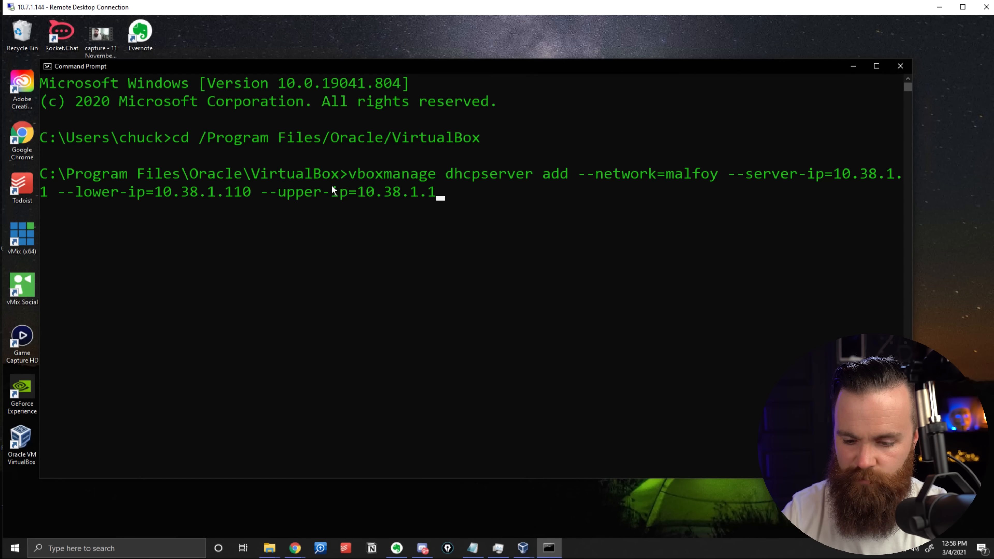
{"action": "type", "text": "20"}
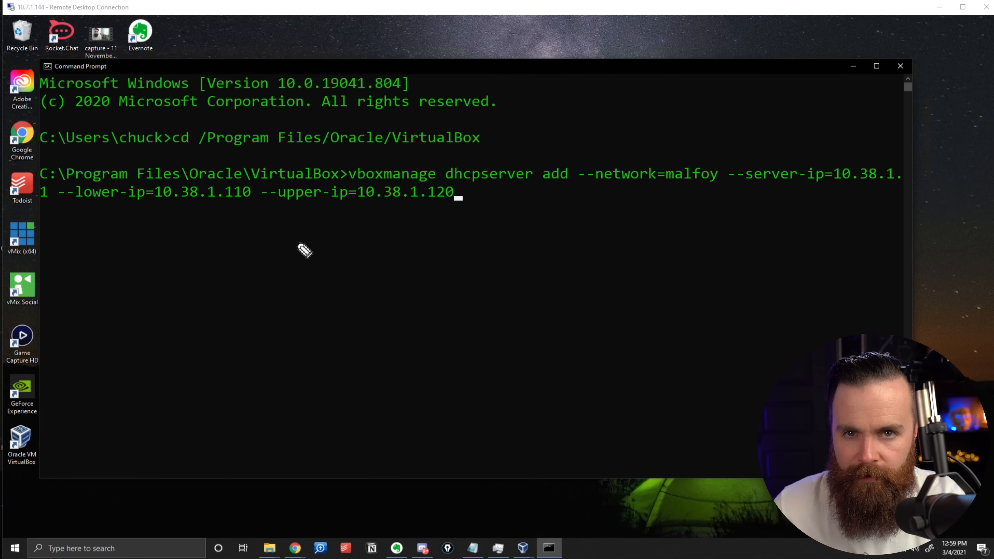
{"action": "mouse_move", "coordinate": [285, 257]}
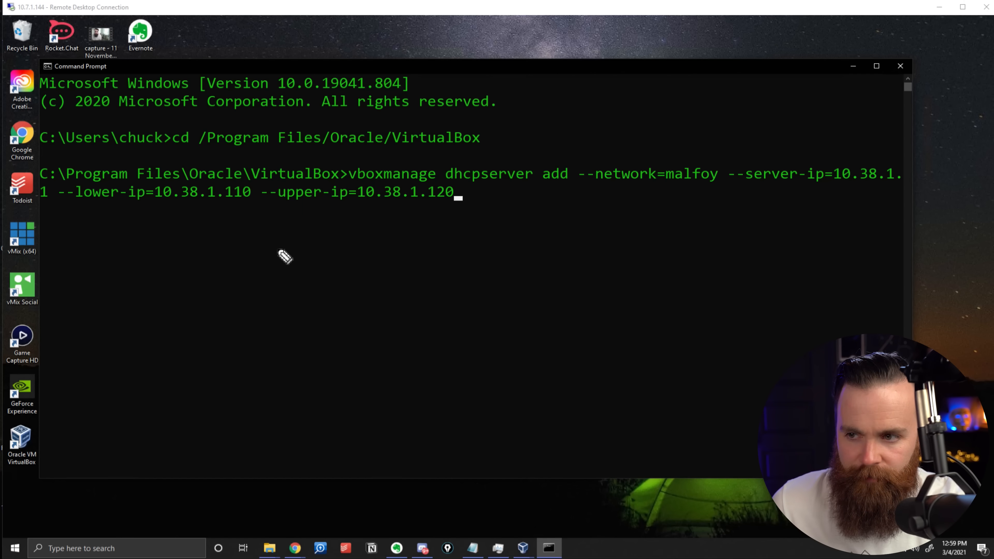
{"action": "mouse_move", "coordinate": [239, 235]}
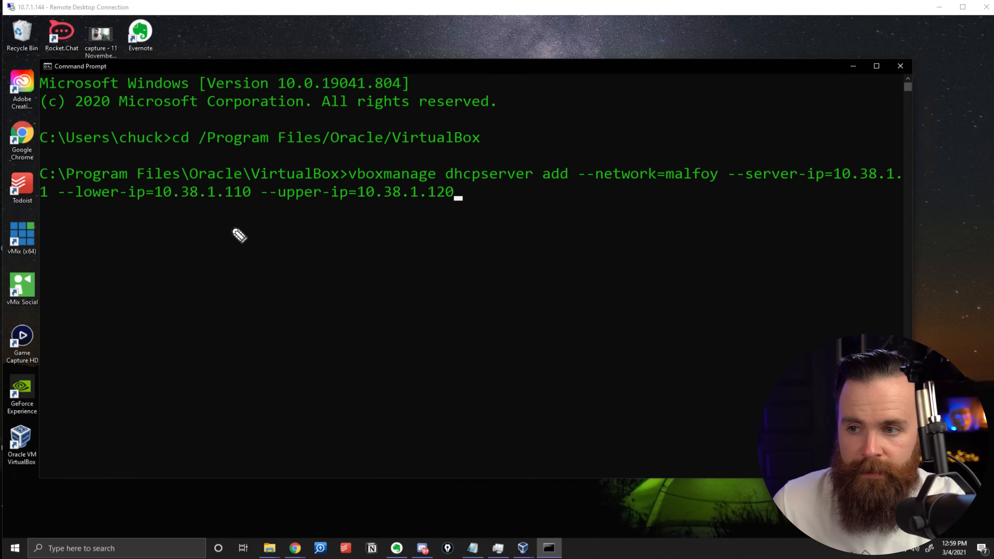
{"action": "mouse_move", "coordinate": [229, 223]}
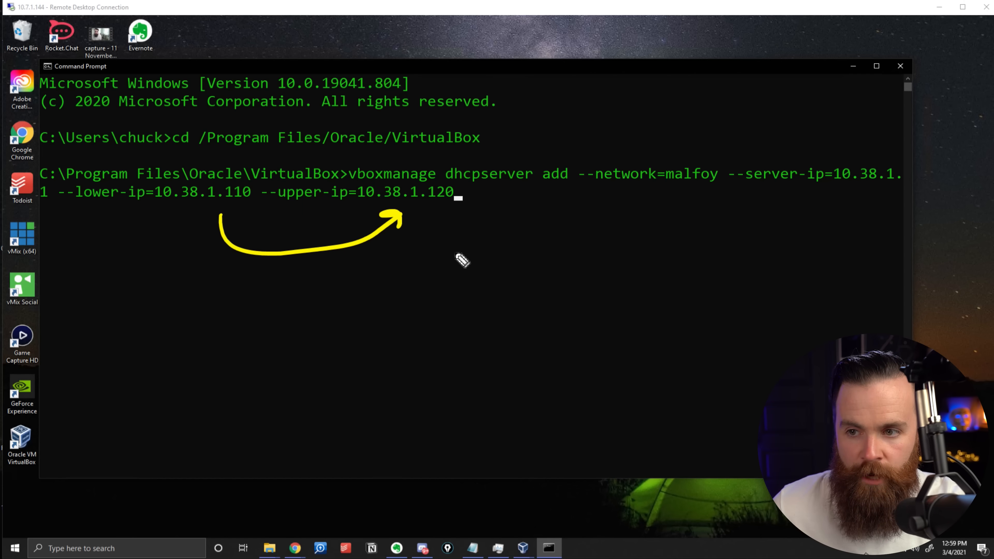
{"action": "mouse_move", "coordinate": [421, 259]}
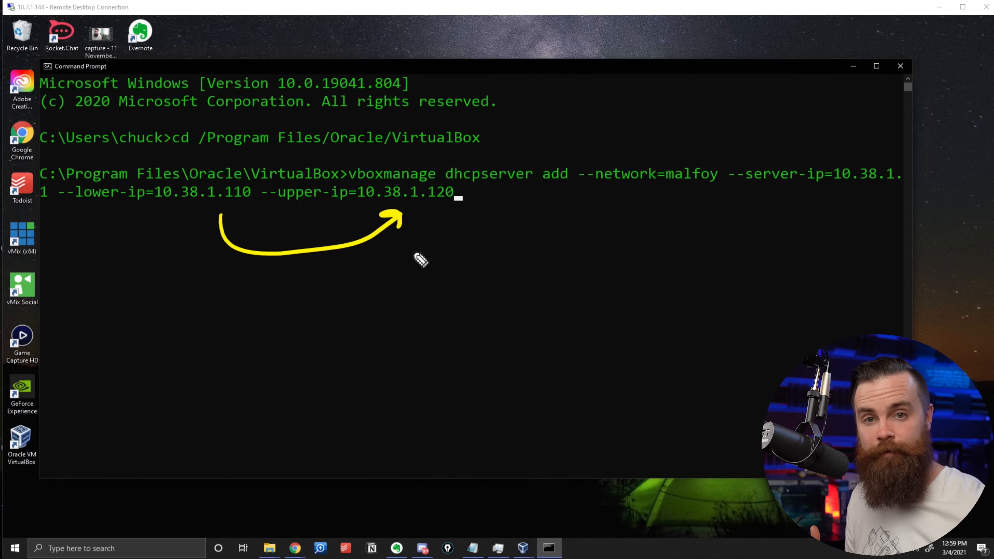
{"action": "mouse_move", "coordinate": [550, 154]}
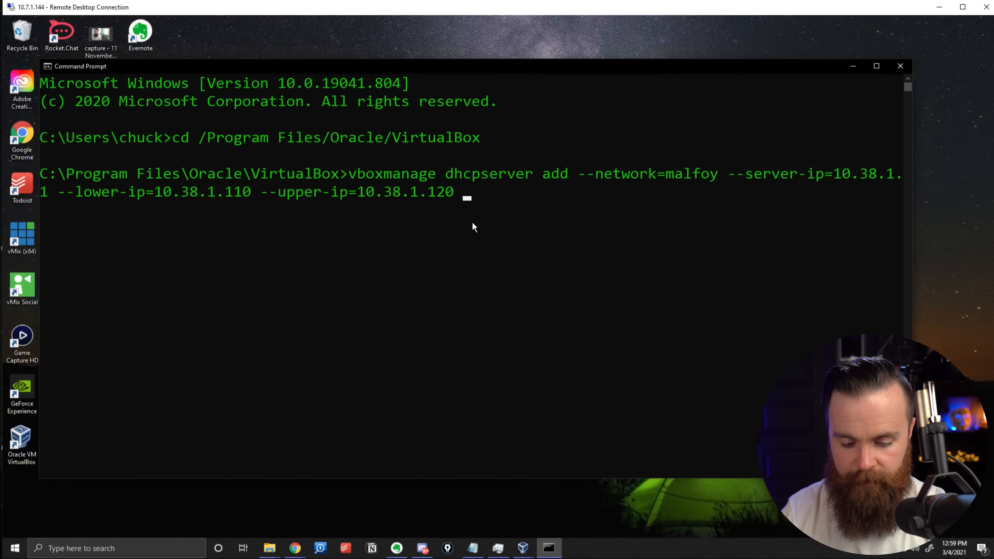
Finish the dhcpserver add command with --netmask=255.255.255.0 --enable and run it.
{"action": "type", "text": "--"}
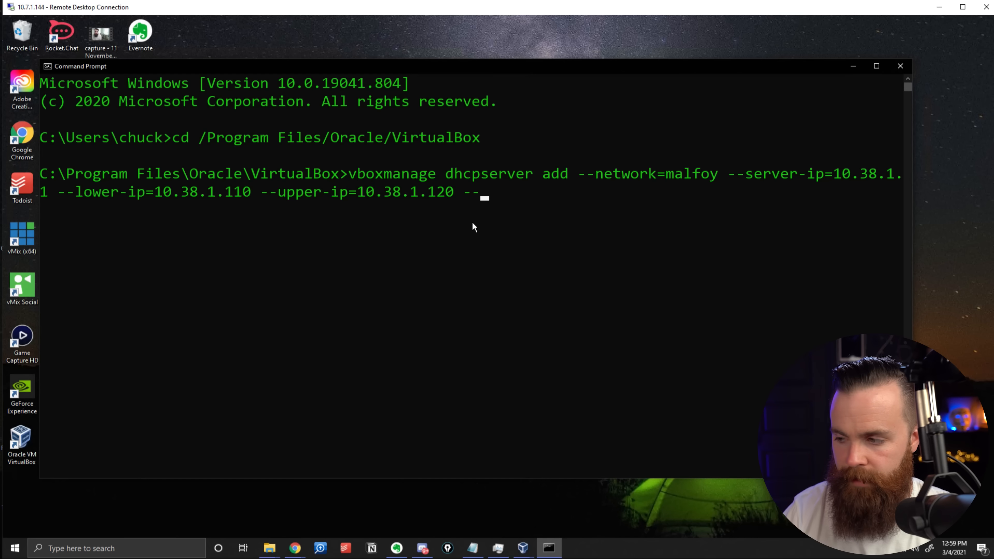
{"action": "type", "text": "netmask"}
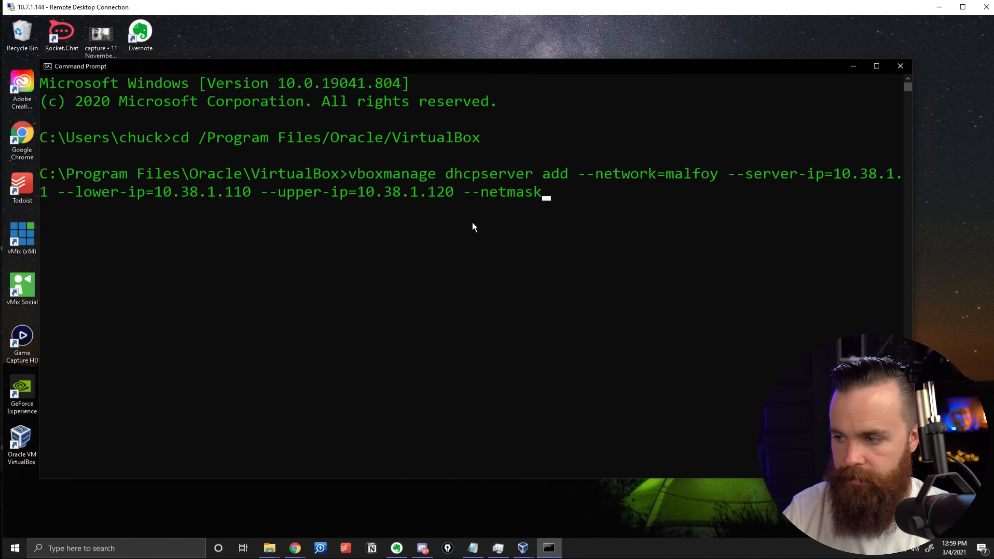
{"action": "type", "text": "=255.255."}
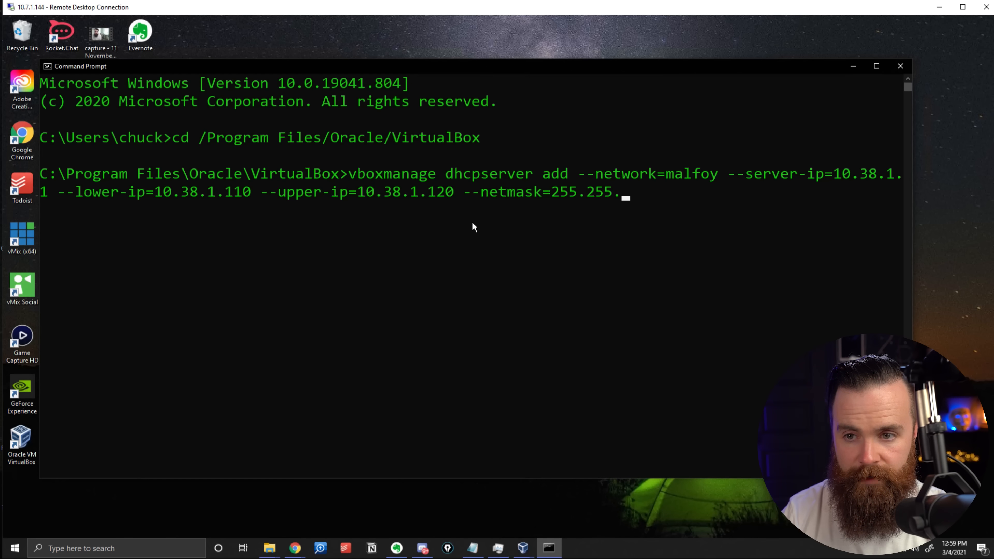
{"action": "type", "text": "255.0"}
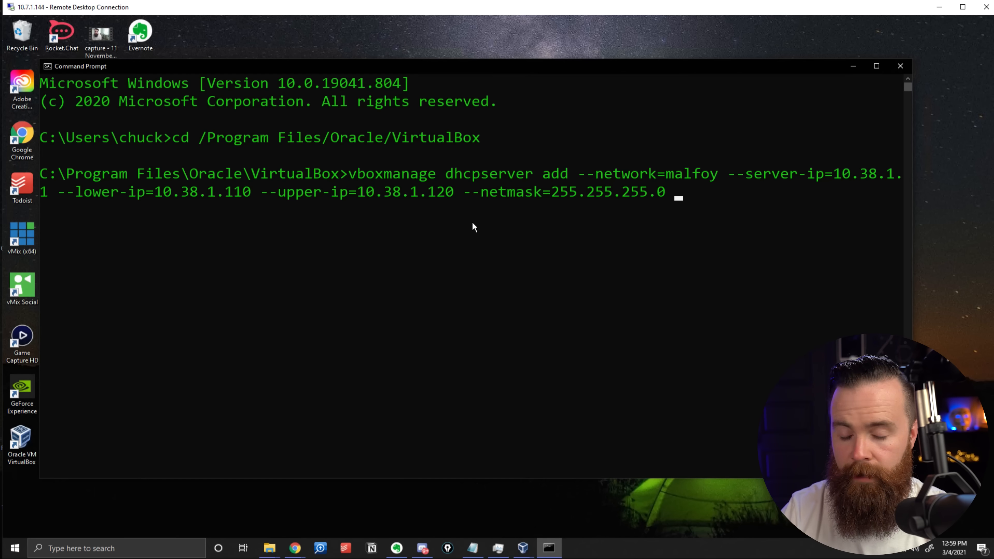
{"action": "type", "text": "--"}
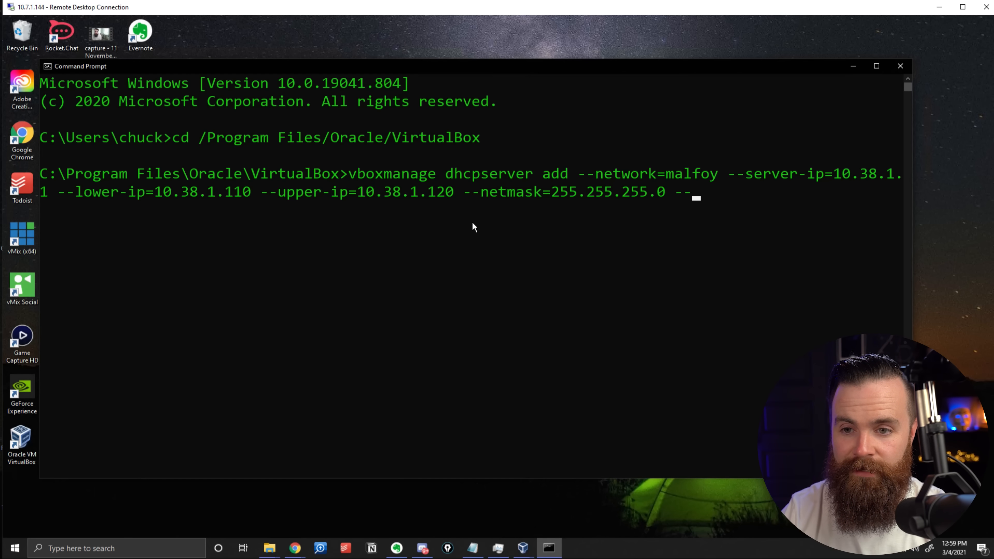
{"action": "type", "text": "enable"}
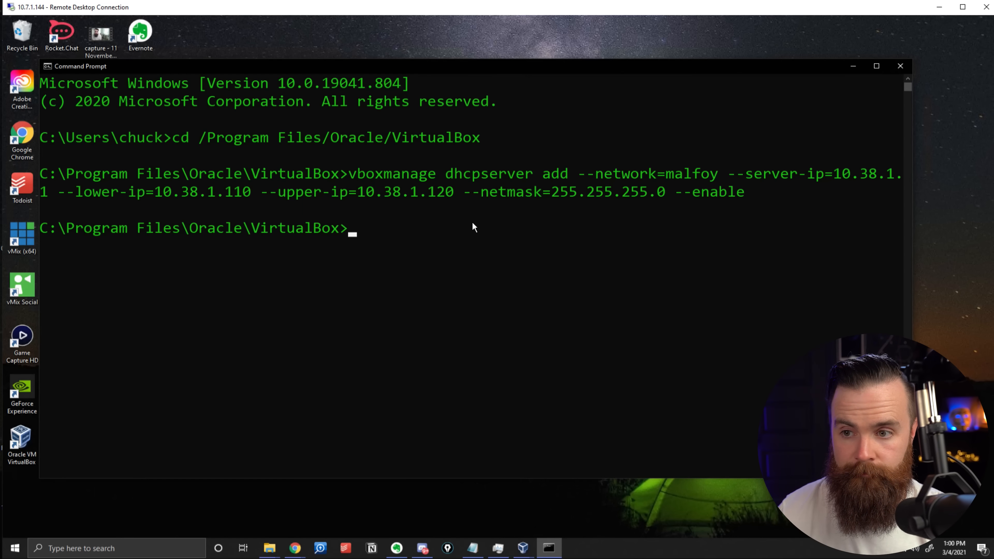
{"action": "mouse_move", "coordinate": [512, 189]}
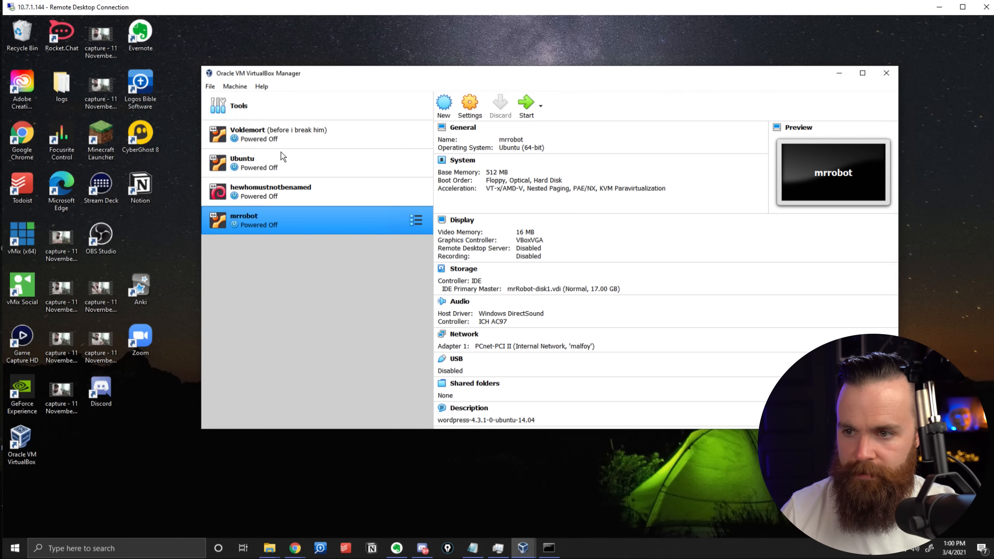
Start the hewhomustnotbenamed Kali VM normally and focus its login username field.
{"action": "right_click", "coordinate": [270, 191]}
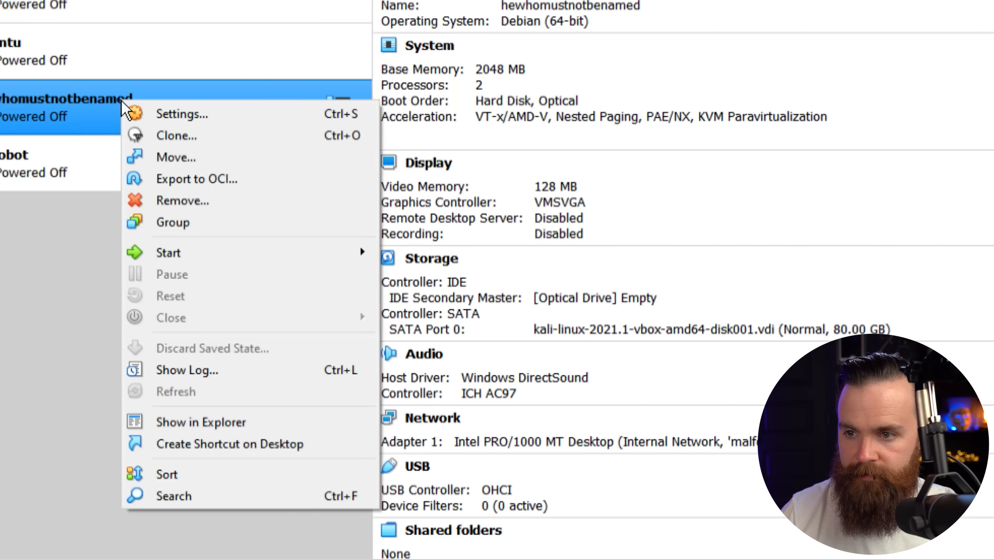
{"action": "mouse_move", "coordinate": [169, 252]}
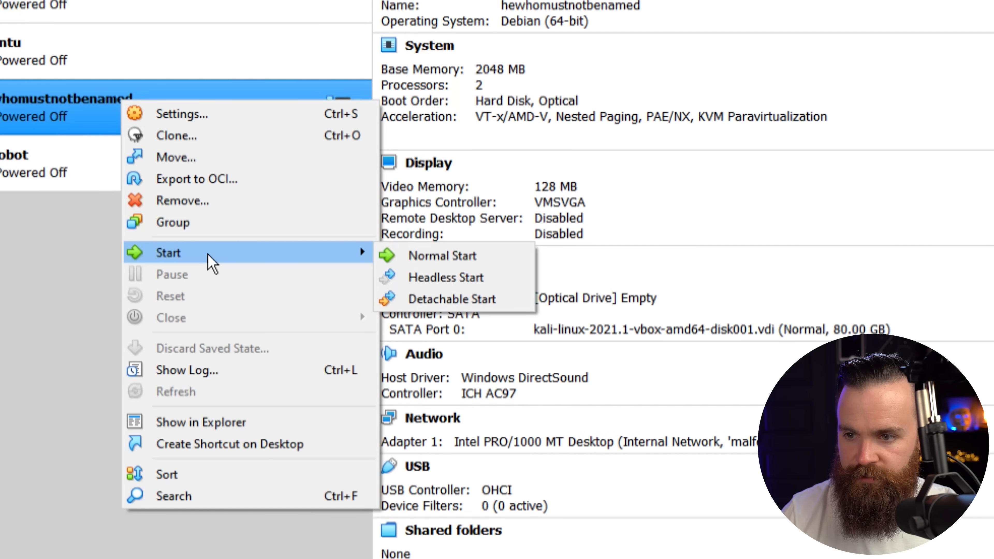
{"action": "left_click", "coordinate": [443, 255]}
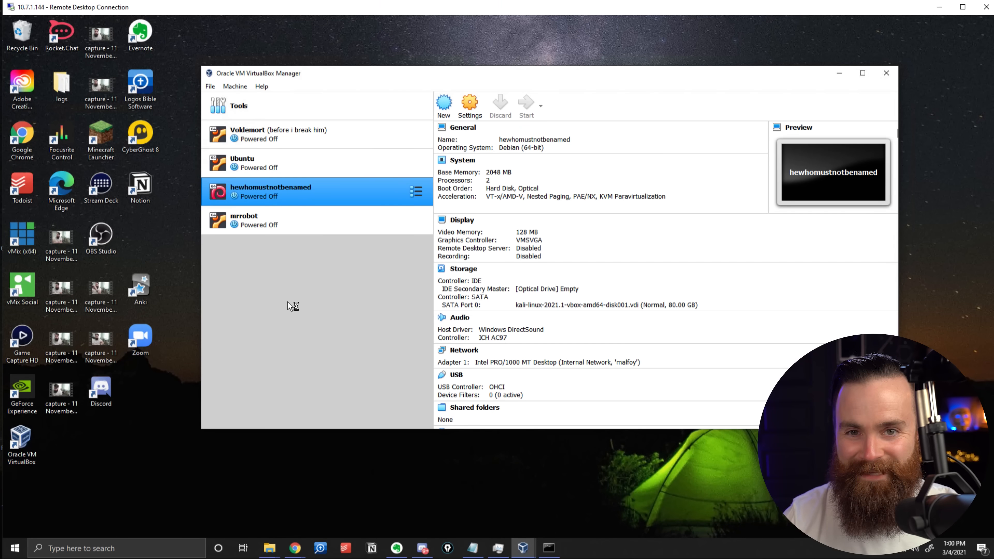
{"action": "left_click", "coordinate": [526, 104]}
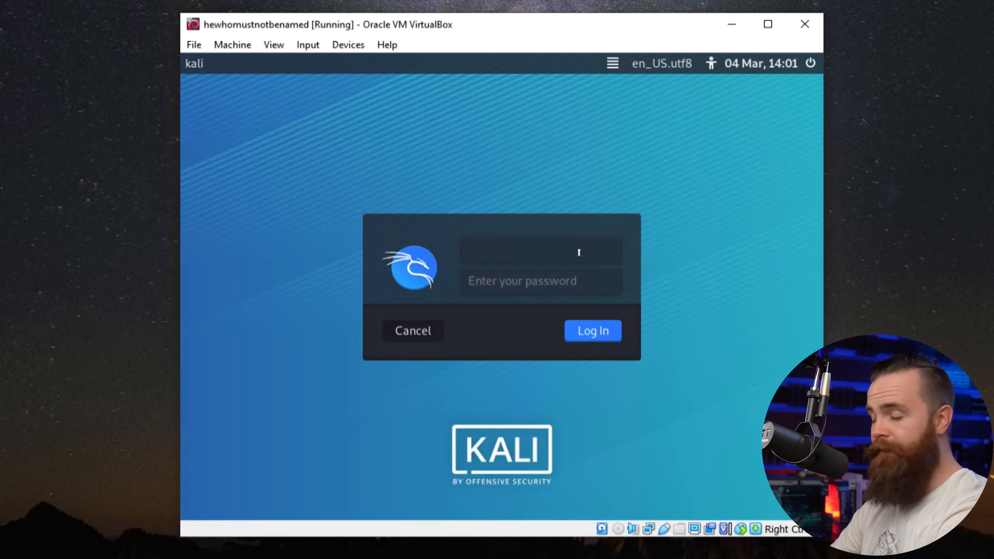
Log in to the Kali desktop as user kali.
{"action": "type", "text": "kali"}
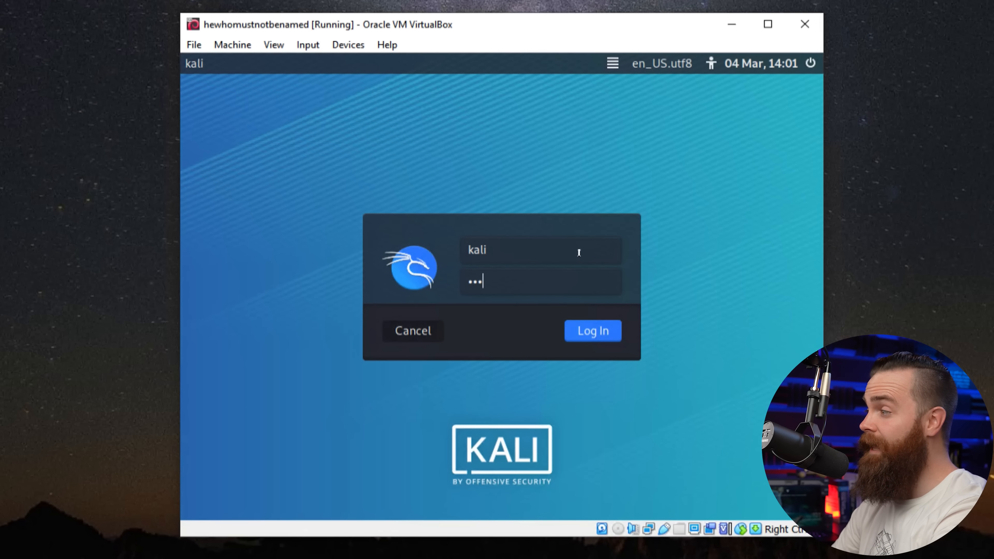
{"action": "left_click", "coordinate": [591, 330]}
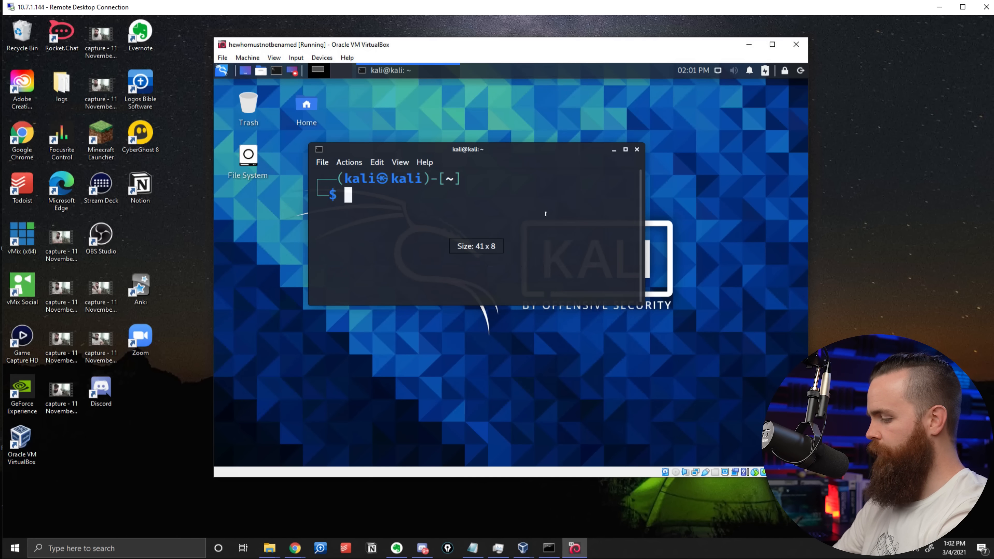
Check eth0's address with ip address, ping 8.8.8.8, then start a ping to the 10.7.1.x host.
{"action": "type", "text": "ip address"}
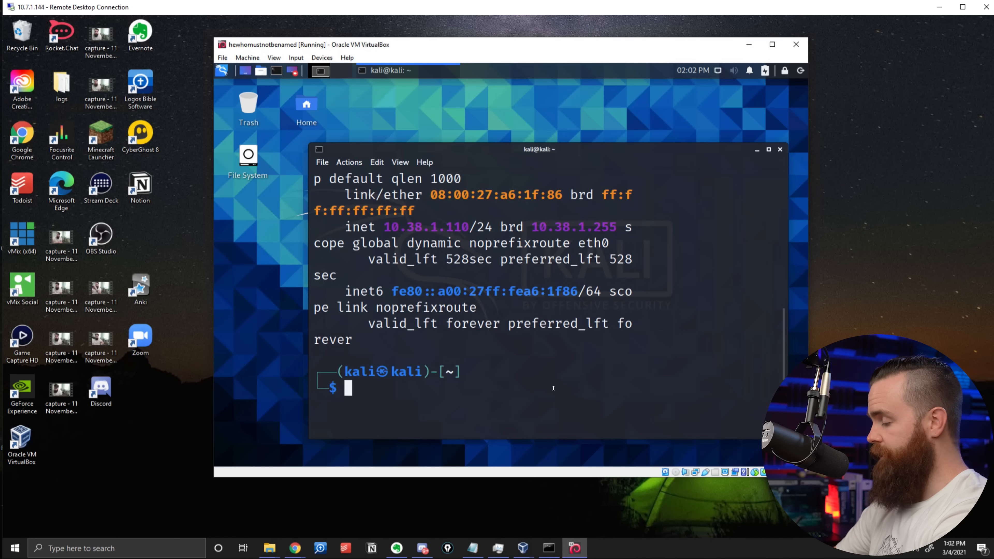
{"action": "type", "text": "ping"}
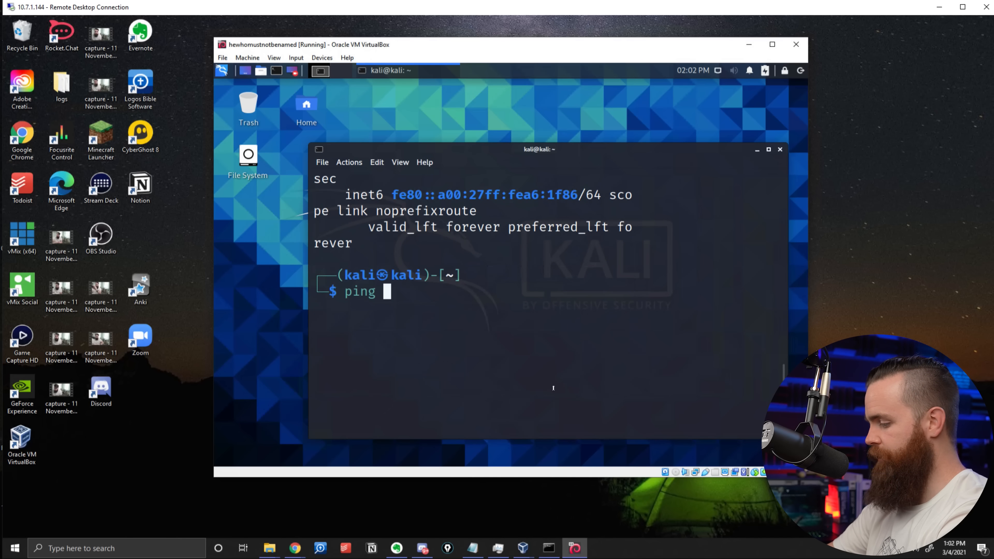
{"action": "type", "text": "8.8.8.8"}
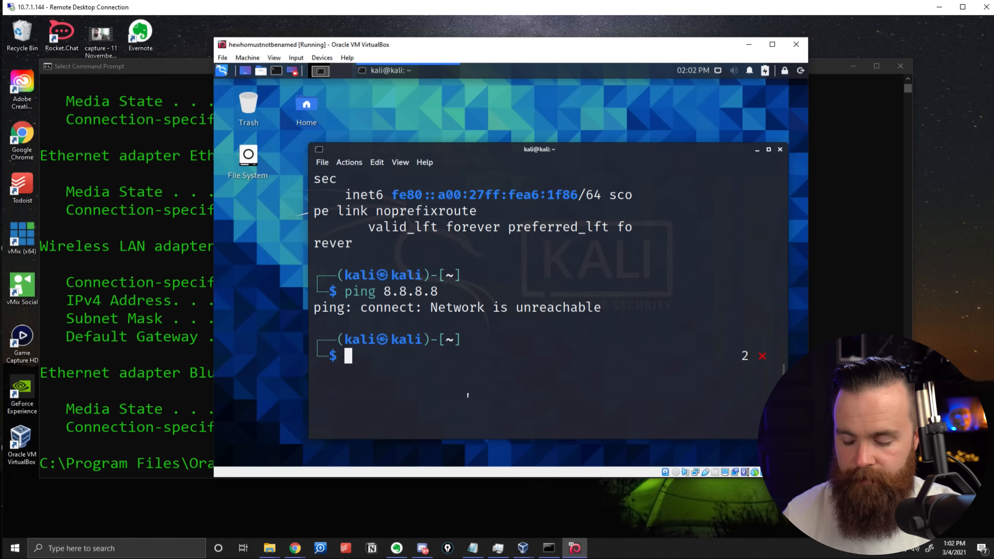
{"action": "type", "text": "ping 10.7.1."}
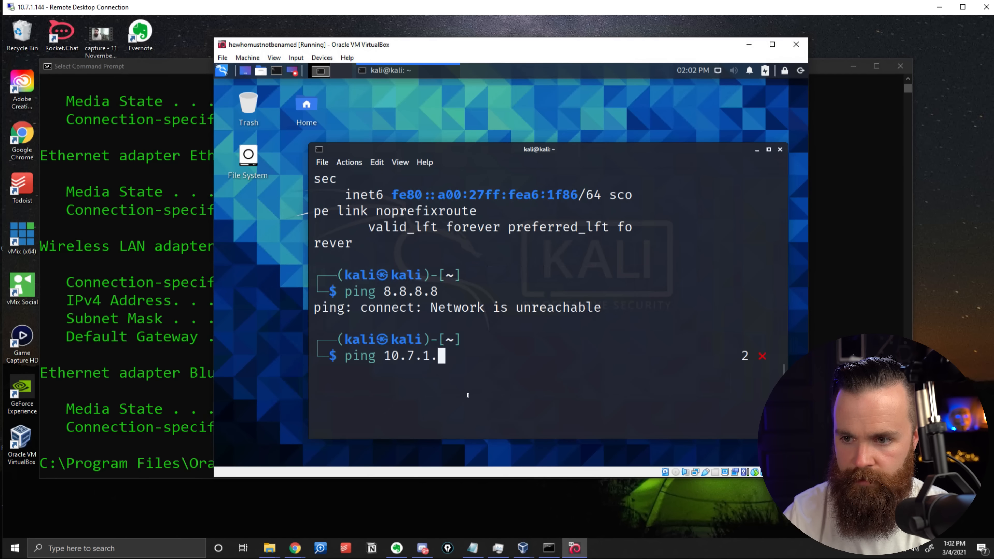
{"action": "key", "text": "Return"}
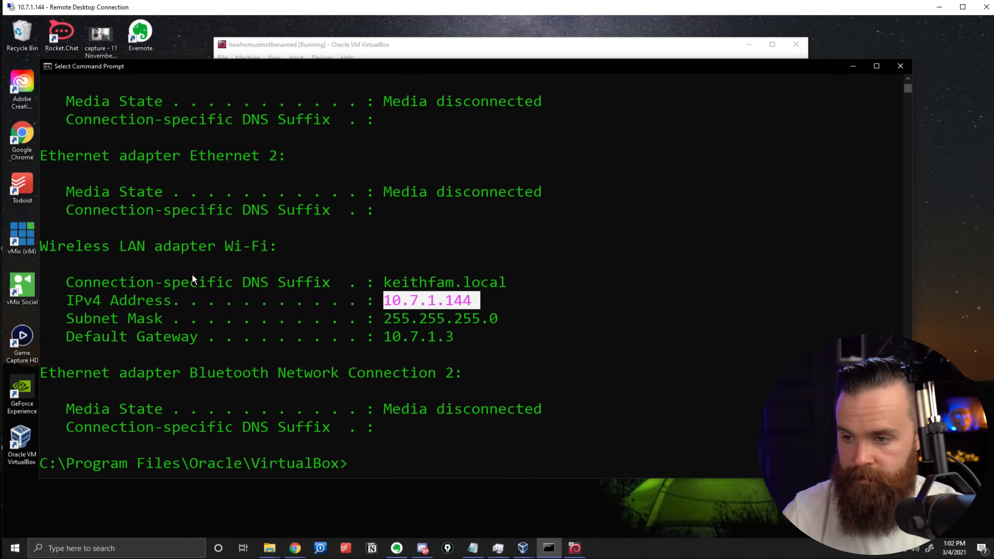
From the Windows host, ping Kali at 10.38.1.110.
{"action": "type", "text": "ping 10.38.1.110"}
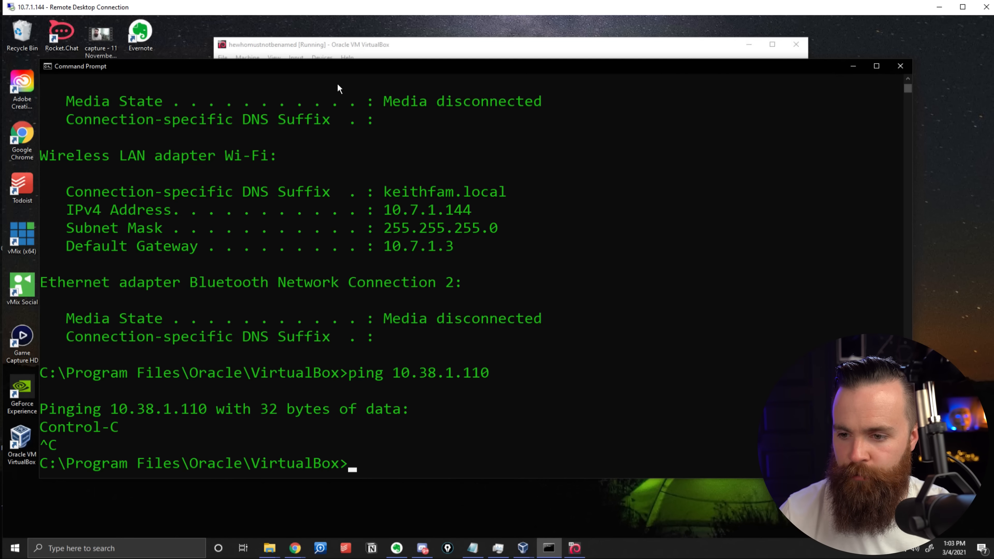
{"action": "mouse_move", "coordinate": [522, 548]}
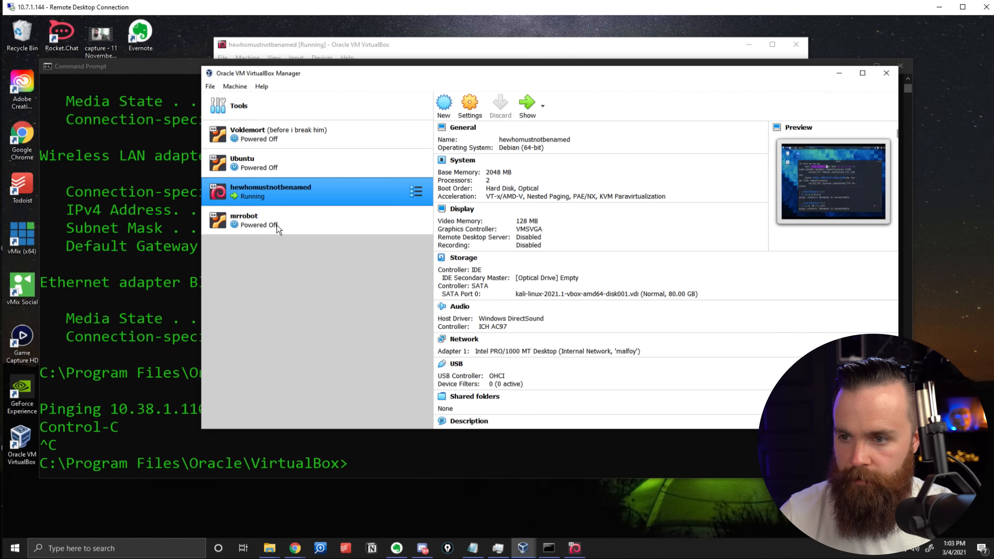
Start the mrrobot VM from VirtualBox Manager so it boots to its login prompt.
{"action": "right_click", "coordinate": [243, 220]}
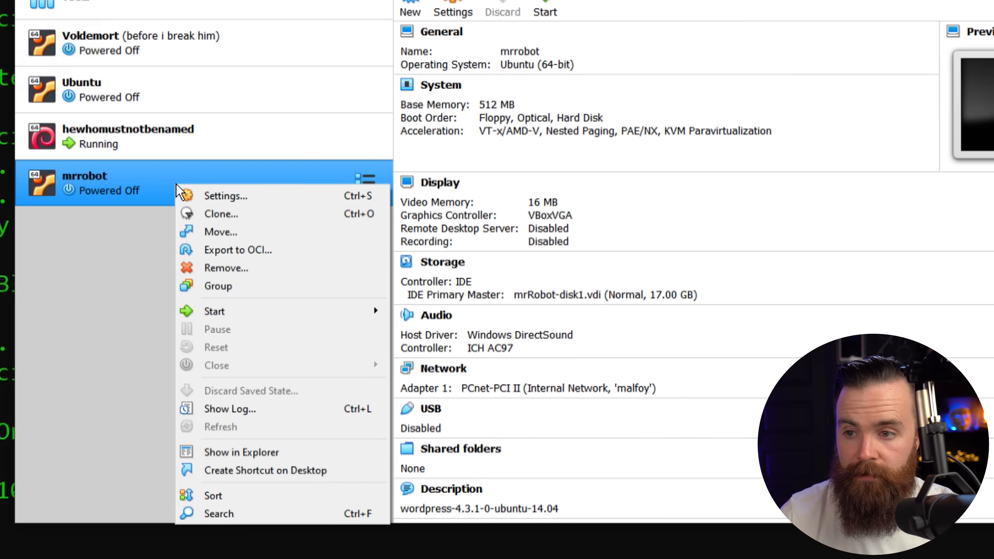
{"action": "mouse_move", "coordinate": [215, 311]}
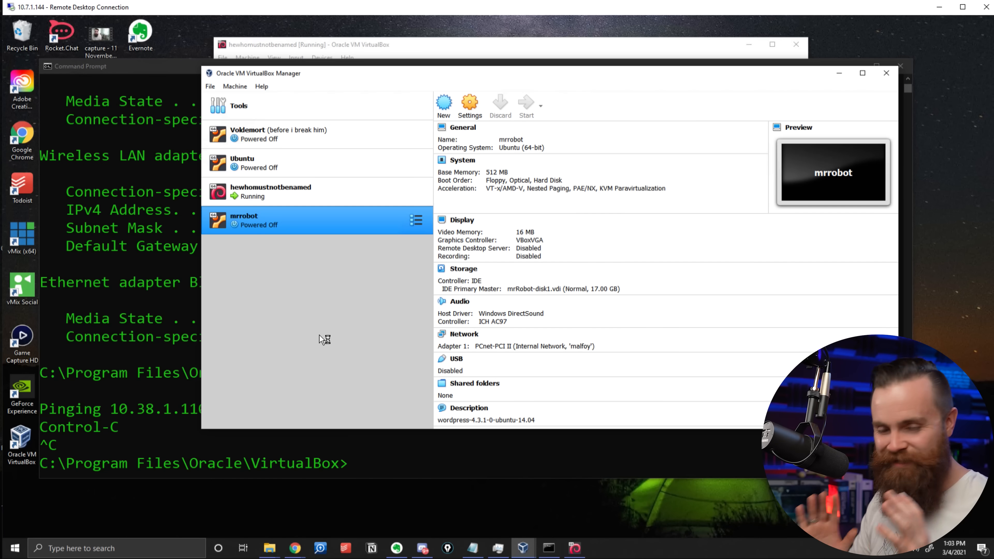
{"action": "left_click", "coordinate": [525, 104]}
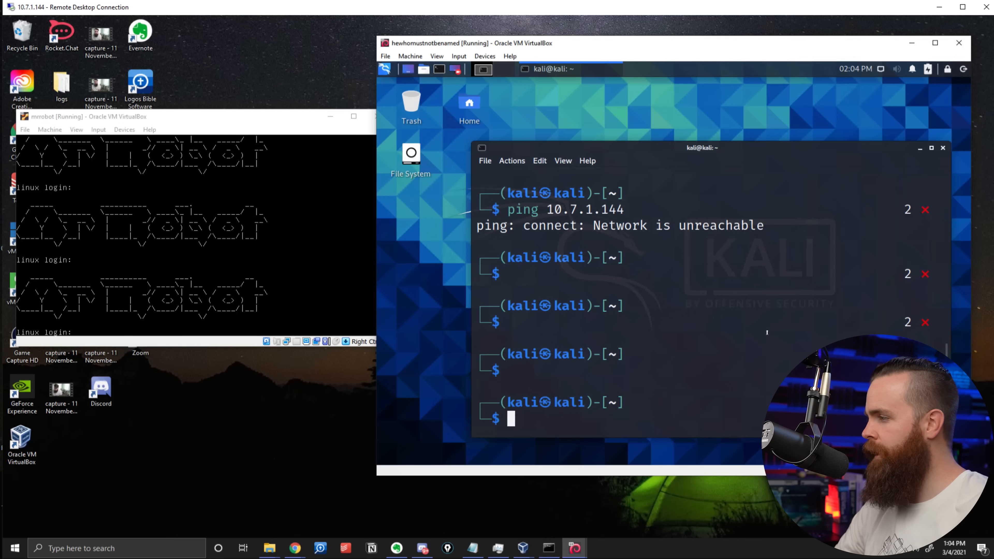
Replace the old Kali terminal with a fresh one.
{"action": "left_click", "coordinate": [943, 147]}
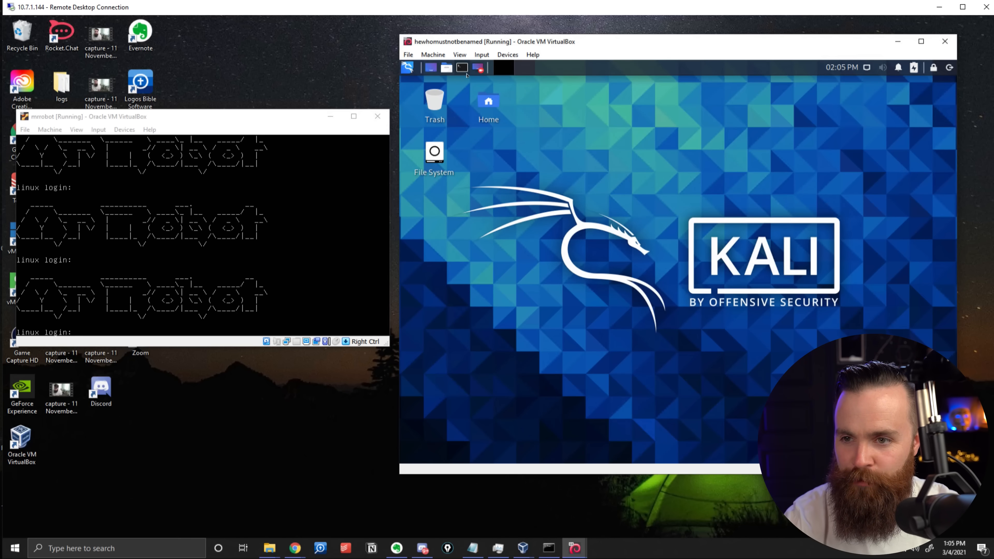
{"action": "left_click", "coordinate": [463, 68]}
{"action": "type", "text": "sudo nmap"}
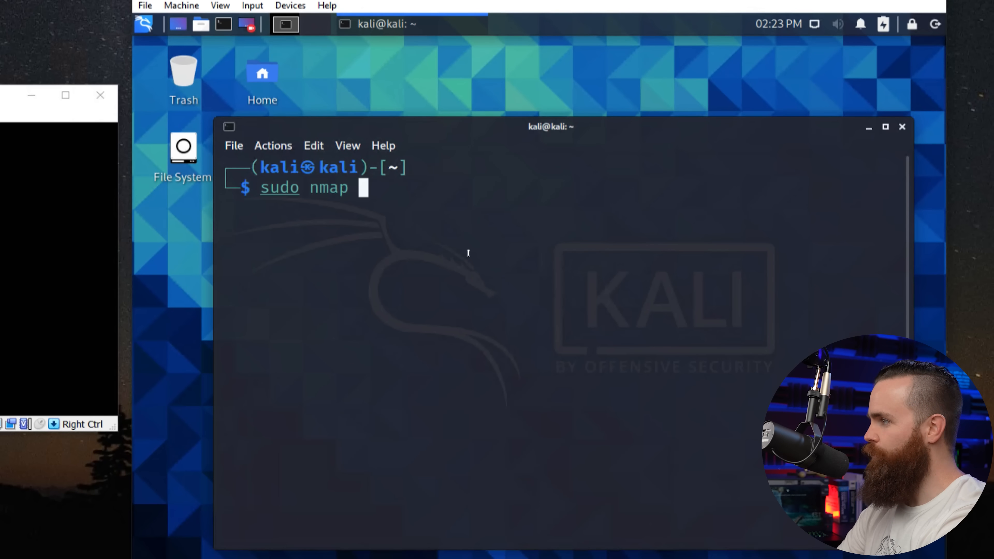
Run sudo nmap -sS -T4 10.38.1.110-120, correcting a mistyped address digit.
{"action": "type", "text": "-s"}
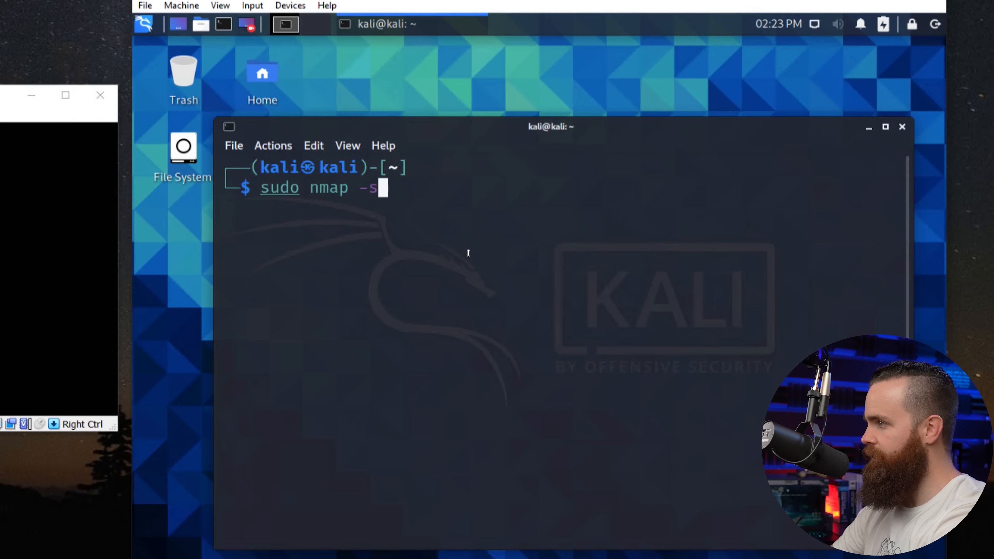
{"action": "type", "text": "S -T"}
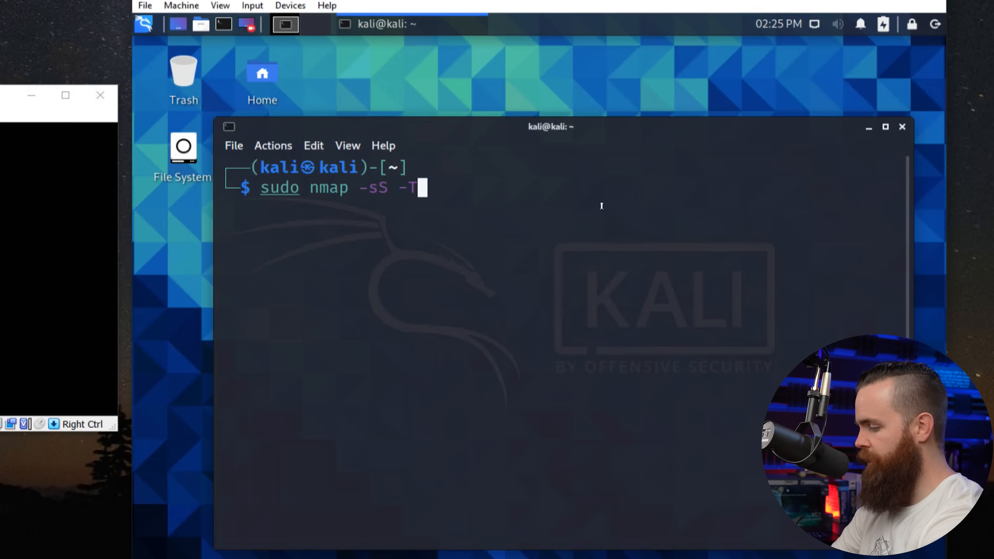
{"action": "type", "text": "4"}
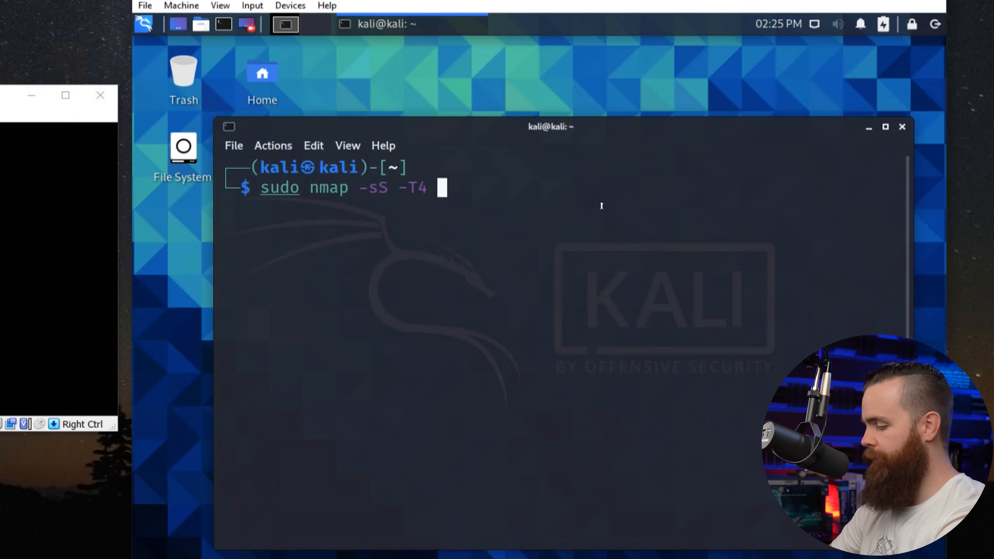
{"action": "type", "text": "10.3"}
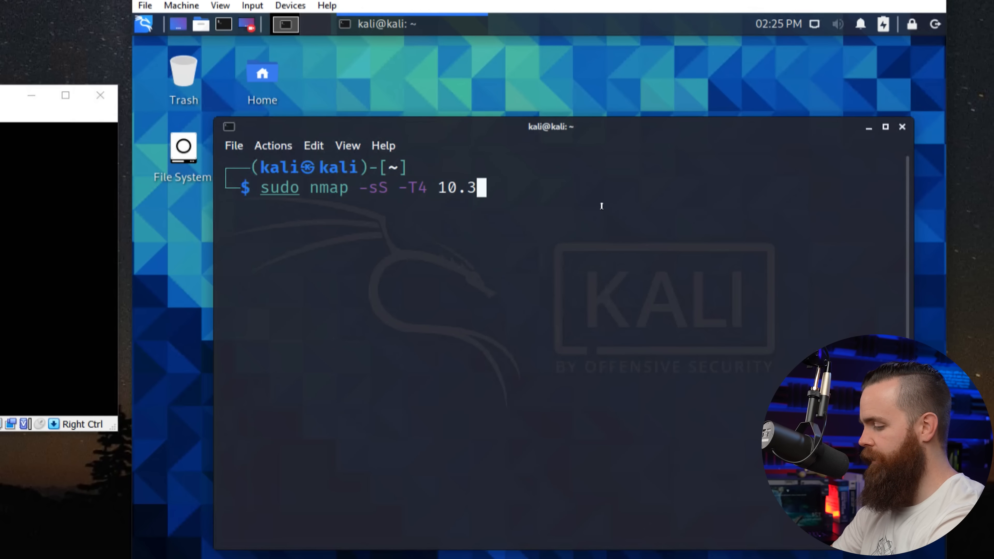
{"action": "type", "text": "81."}
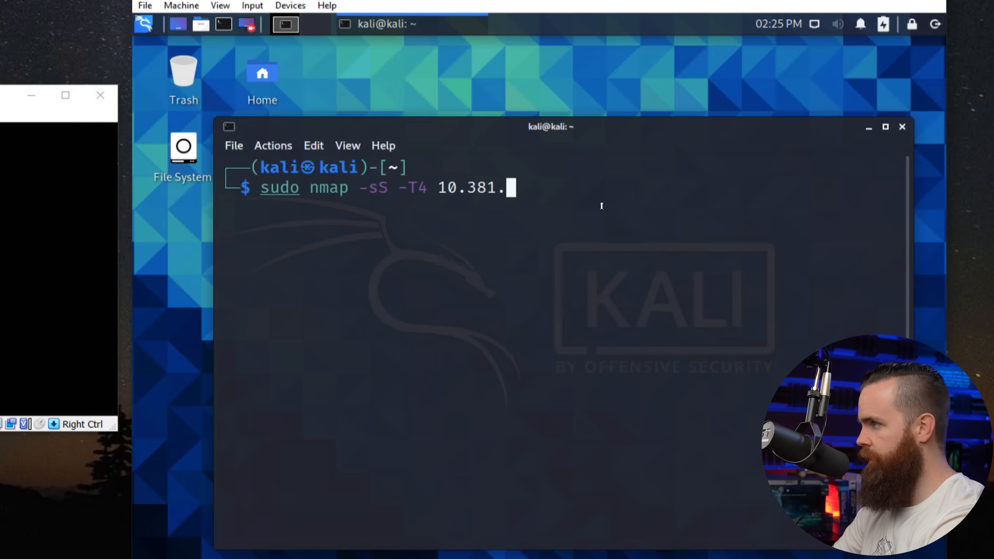
{"action": "key", "text": "BackSpace"}
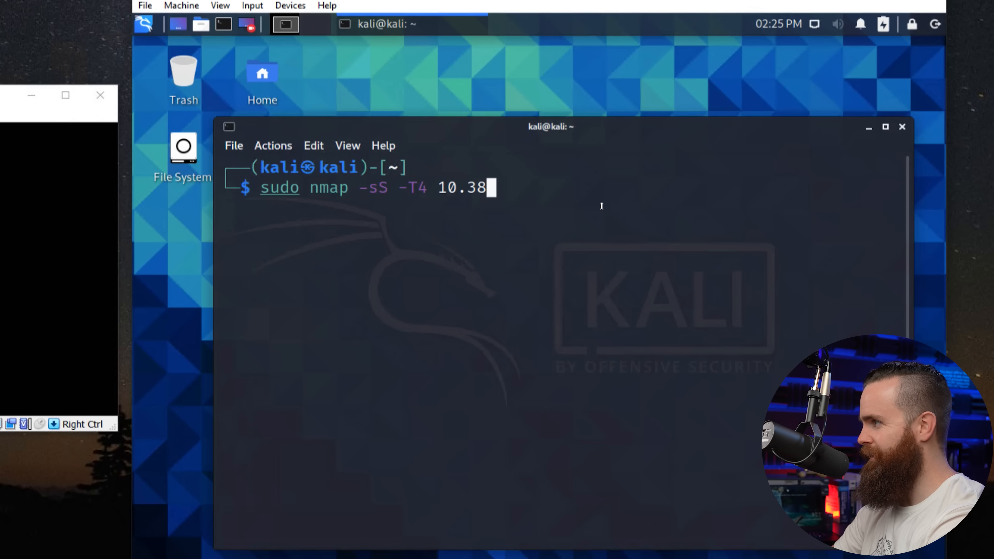
{"action": "type", "text": ".1"}
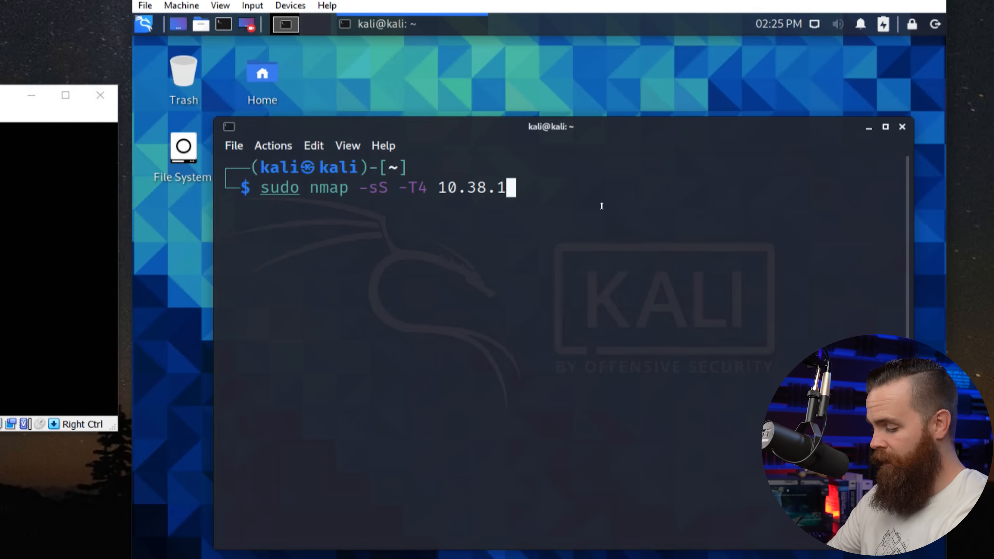
{"action": "type", "text": ".1"}
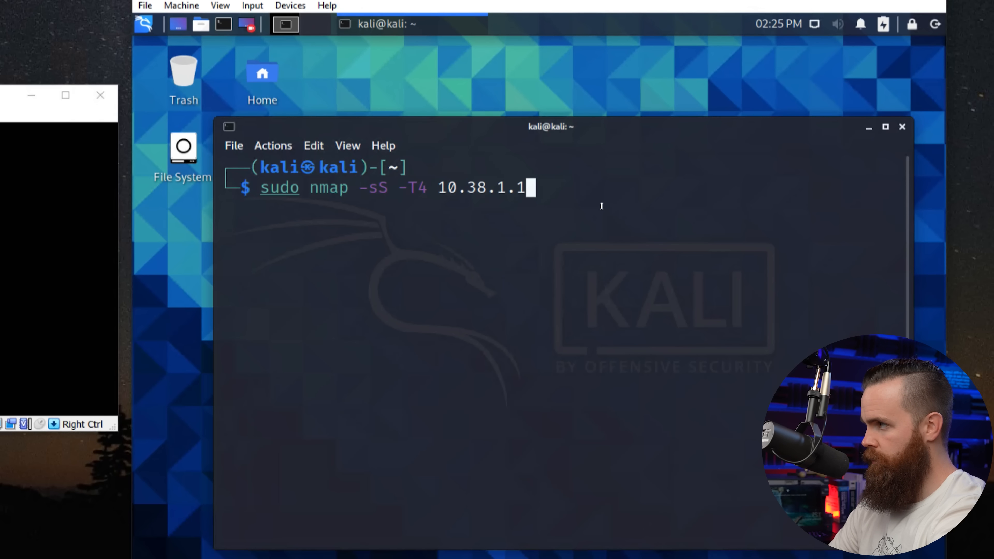
{"action": "type", "text": "10-"}
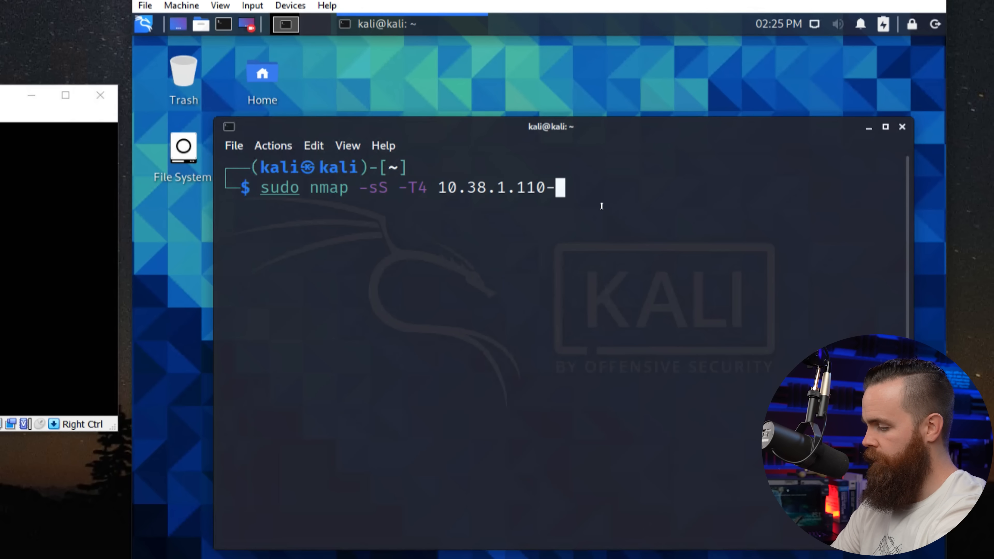
{"action": "type", "text": "120"}
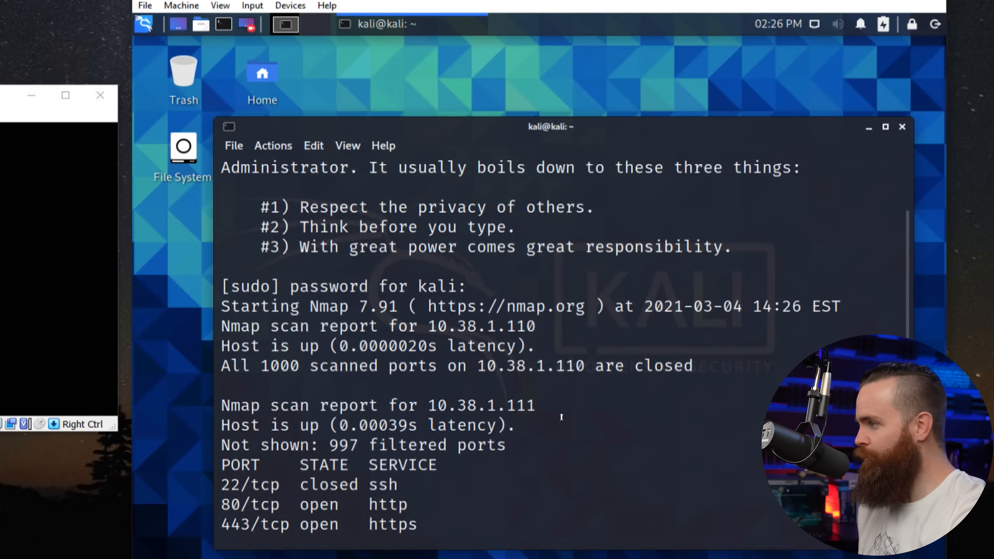
Review the nmap results and highlight open port 80 on 10.38.1.111.
{"action": "scroll", "scroll_direction": "down", "scroll_amount": 3}
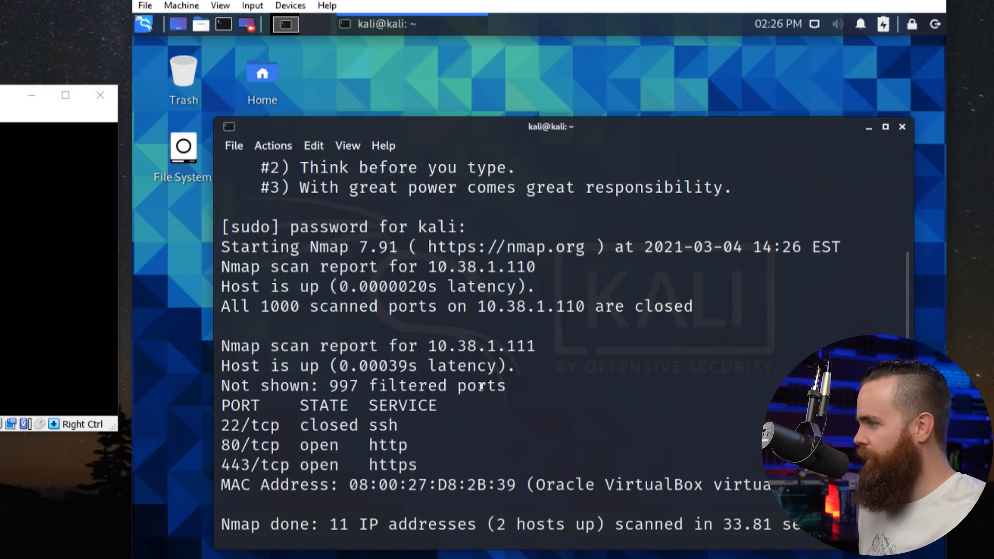
{"action": "double_click", "coordinate": [239, 425]}
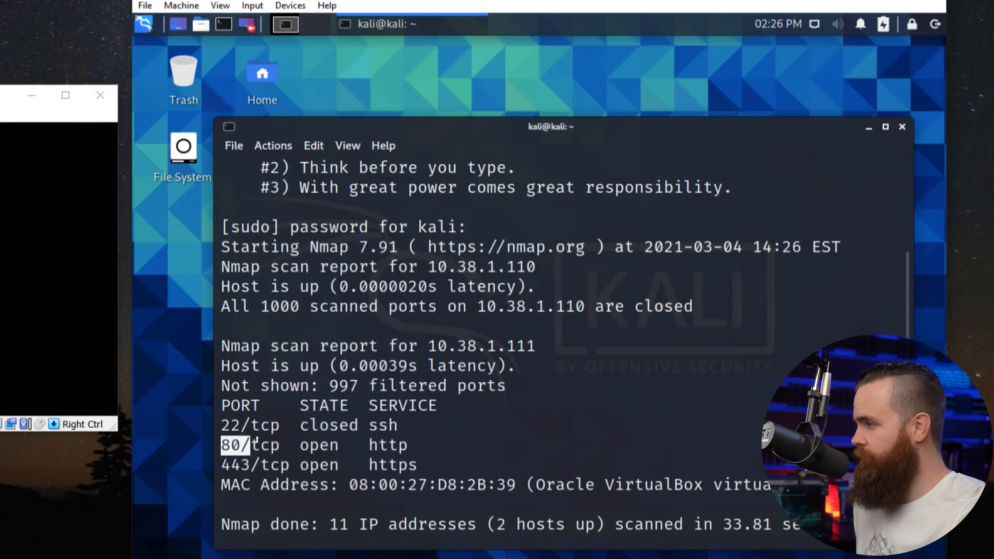
{"action": "double_click", "coordinate": [237, 465]}
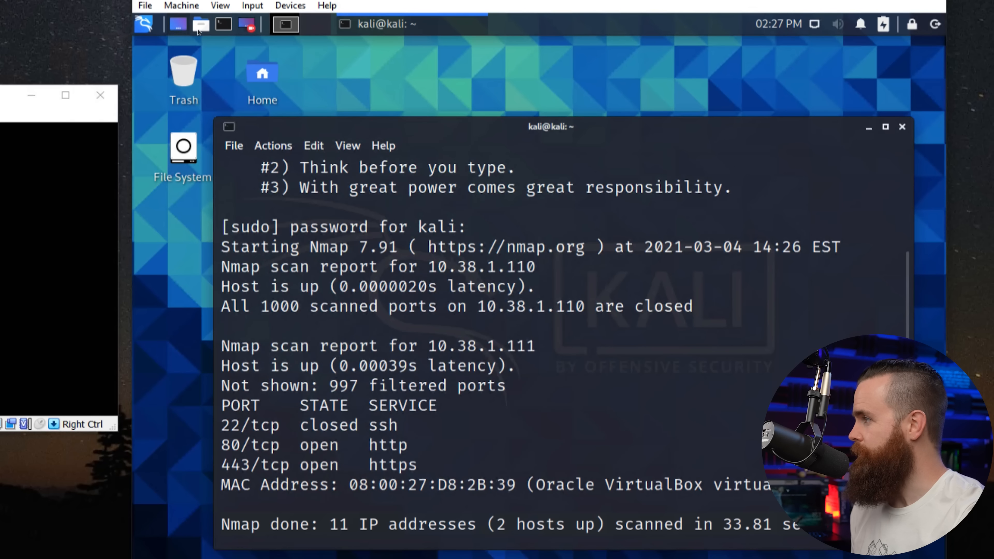
Launch Firefox from the Applications menu and browse to 10.38.1.111's fsociety page.
{"action": "left_click", "coordinate": [143, 24]}
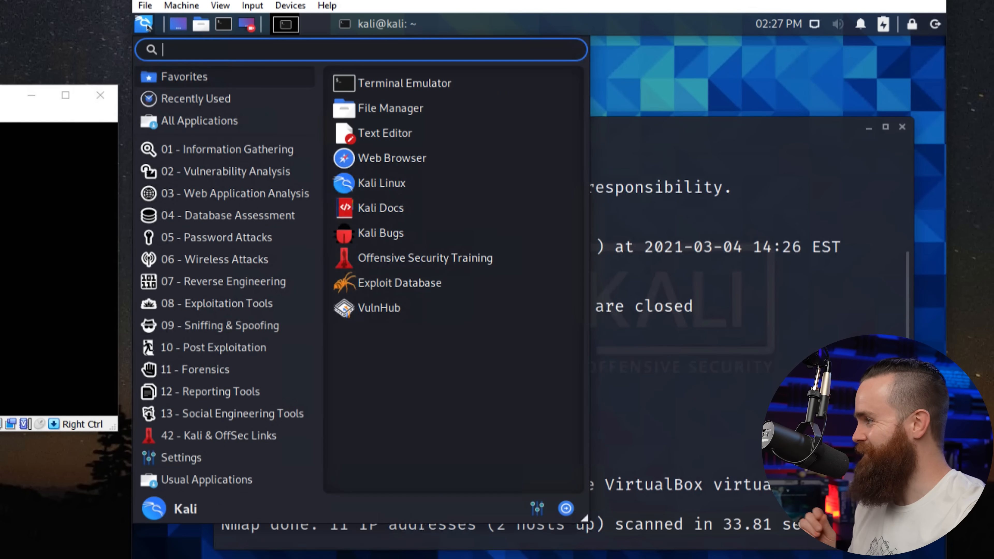
{"action": "mouse_move", "coordinate": [392, 158]}
{"action": "type", "text": "10.38.1.1"}
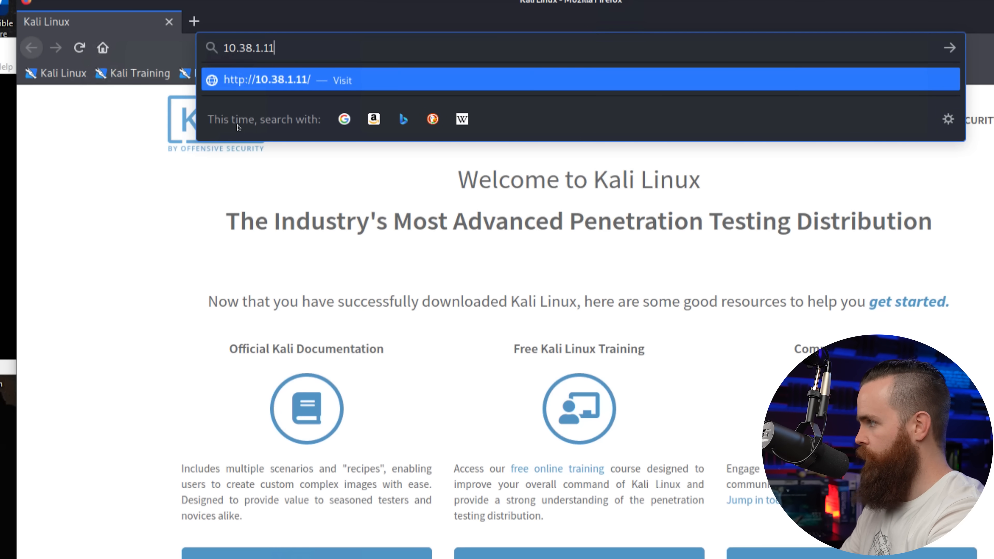
{"action": "type", "text": "1"}
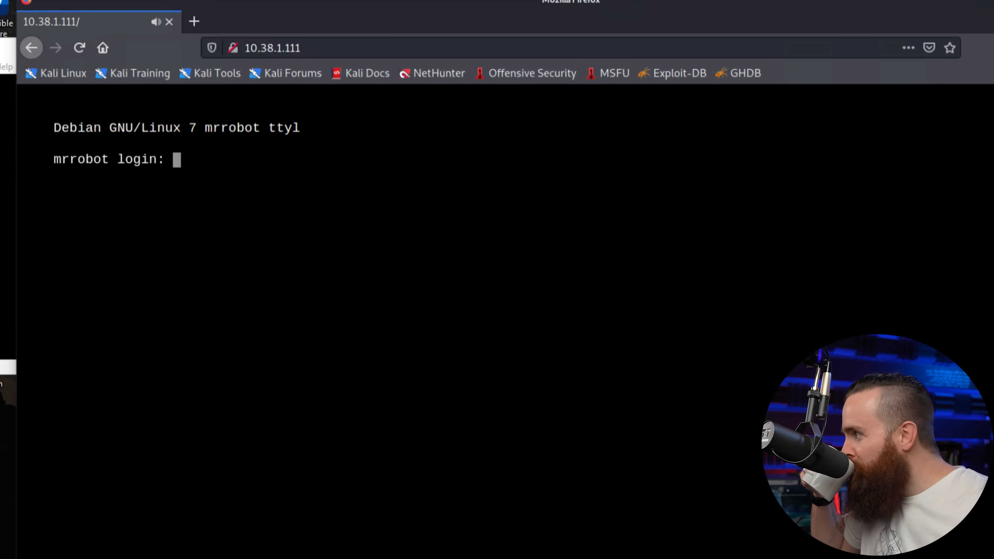
{"action": "type", "text": "root"}
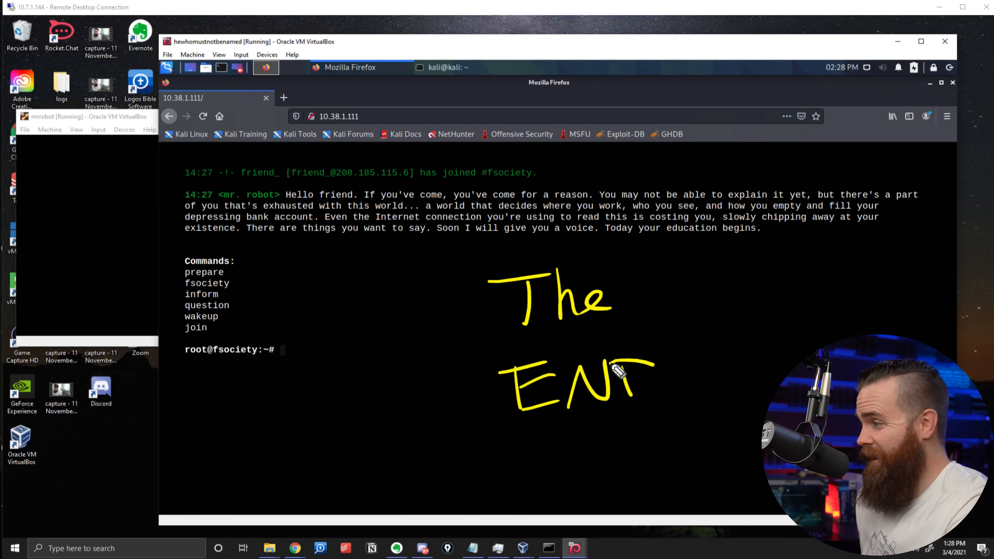
Annotate 'The END' over the loaded fsociety page at 10.38.1.111 to mark the lab complete.
{"action": "left_click_drag", "start_coordinate": [628, 367], "coordinate": [627, 412]}
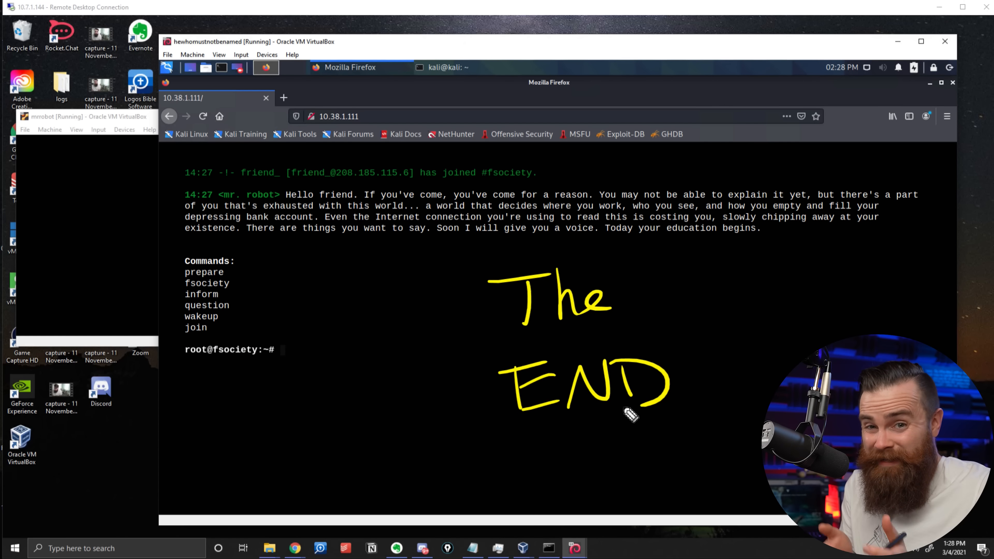